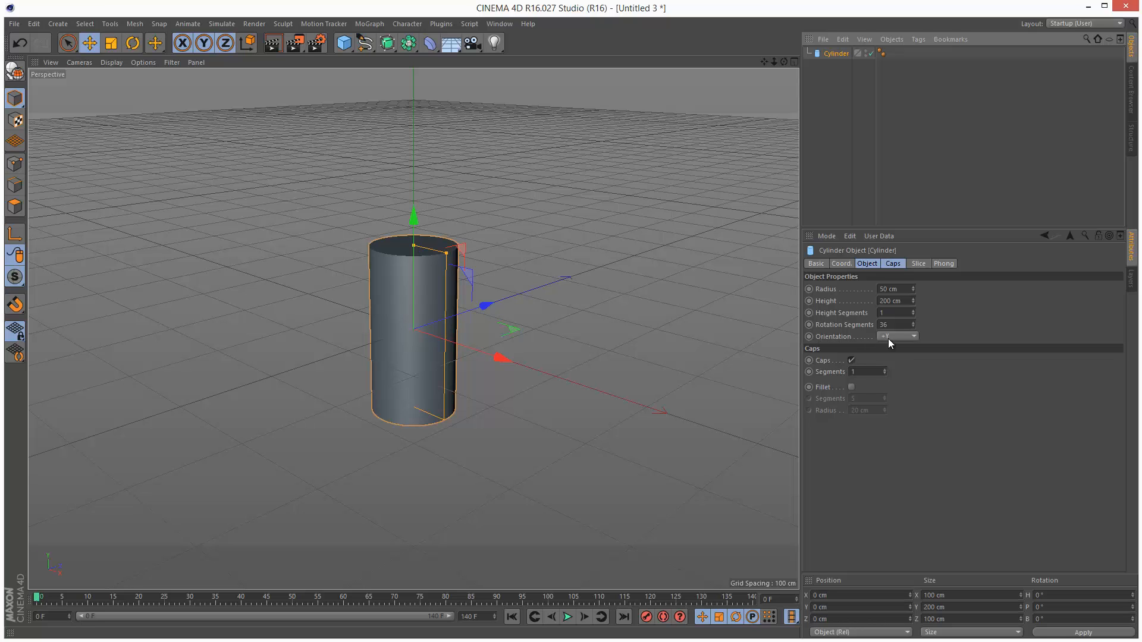
Set the cylinder to Orientation +Z and Rotation Segments 4, and uncheck Caps
click(895, 335)
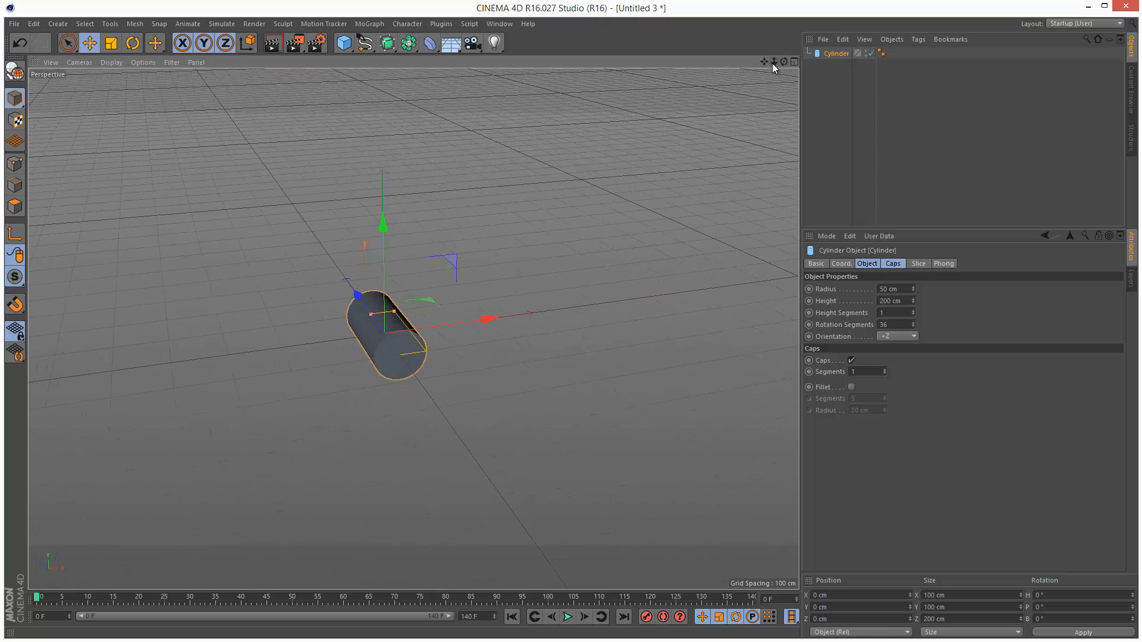
click(111, 62)
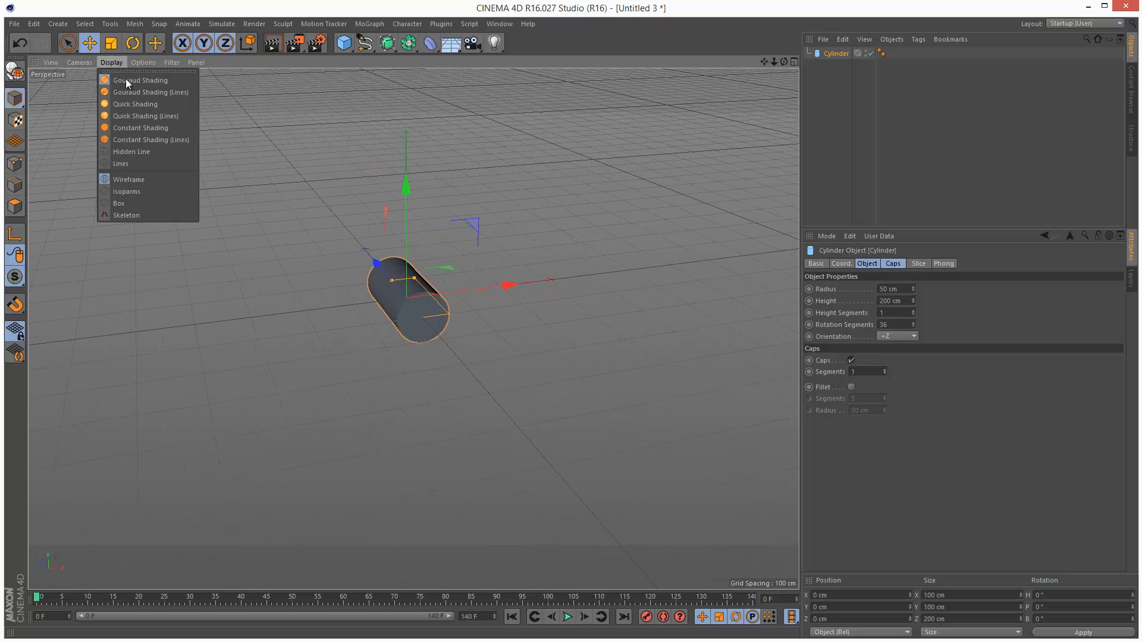
click(162, 97)
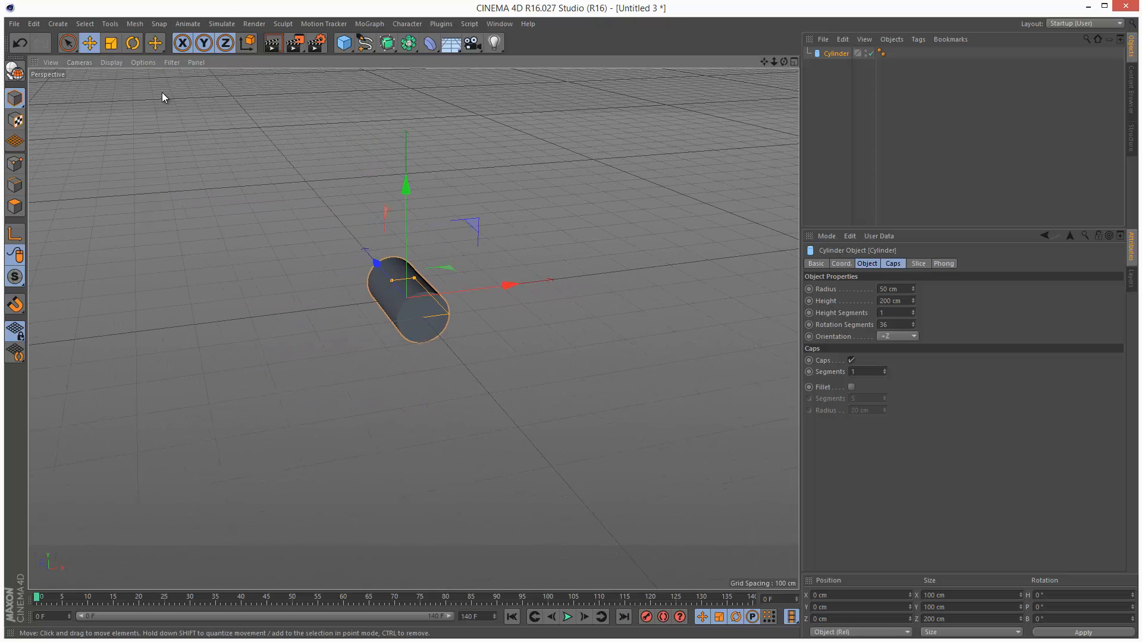
click(896, 324)
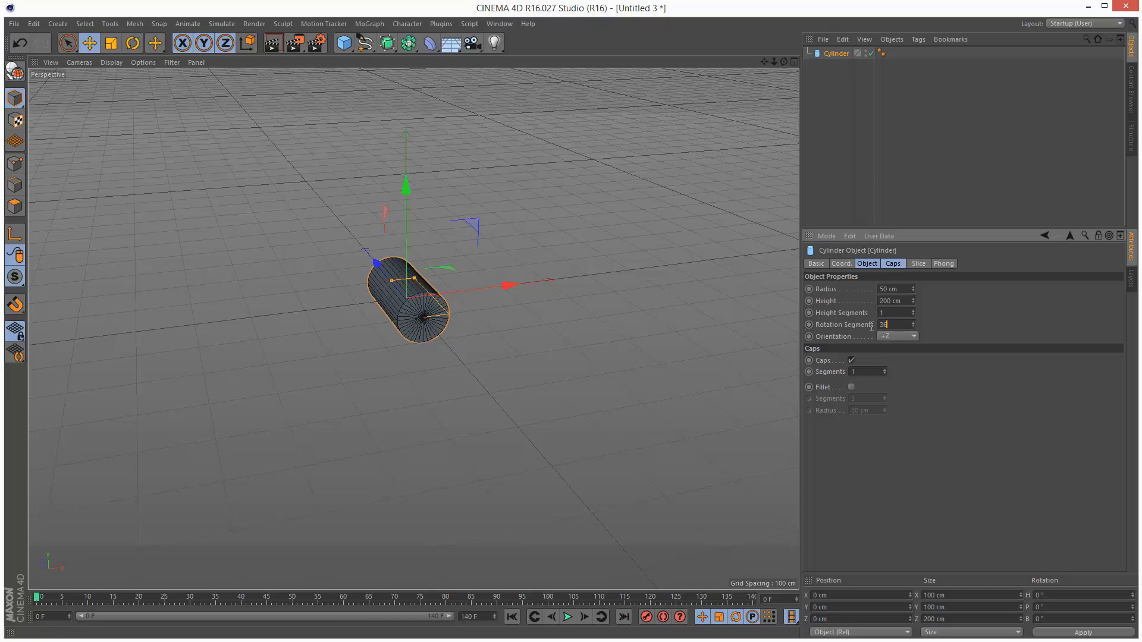
text(4)
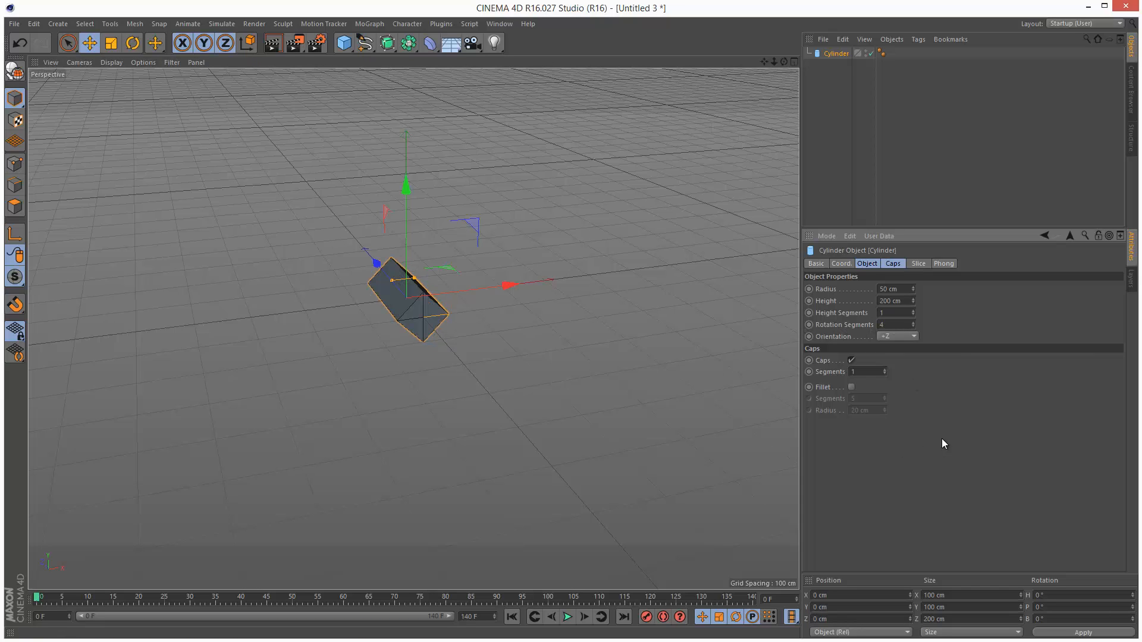
click(893, 263)
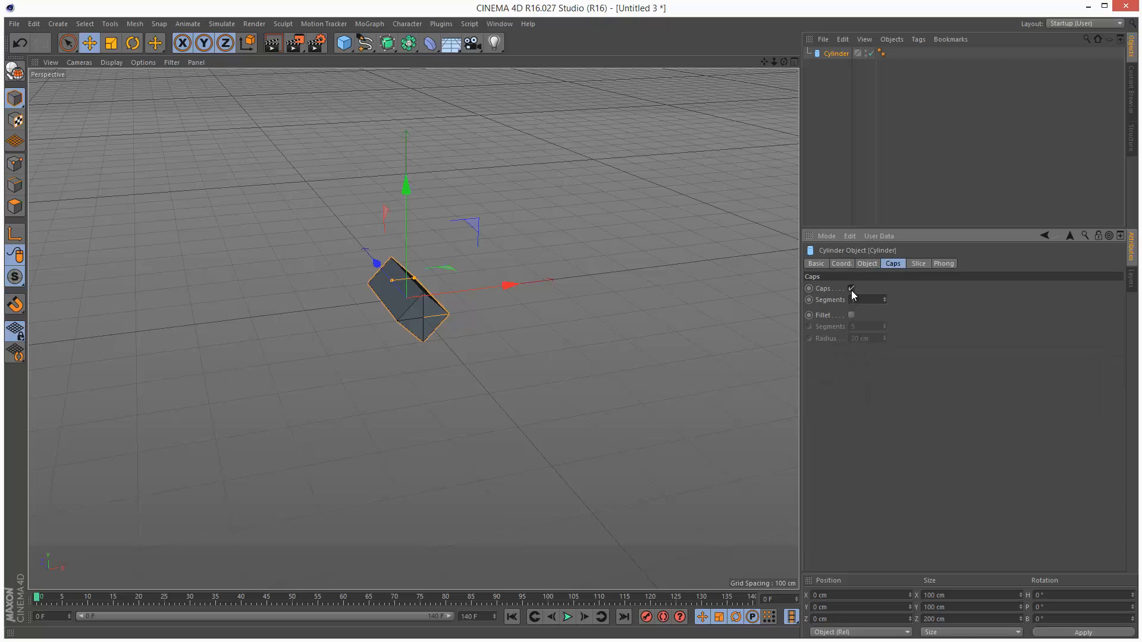
click(850, 288)
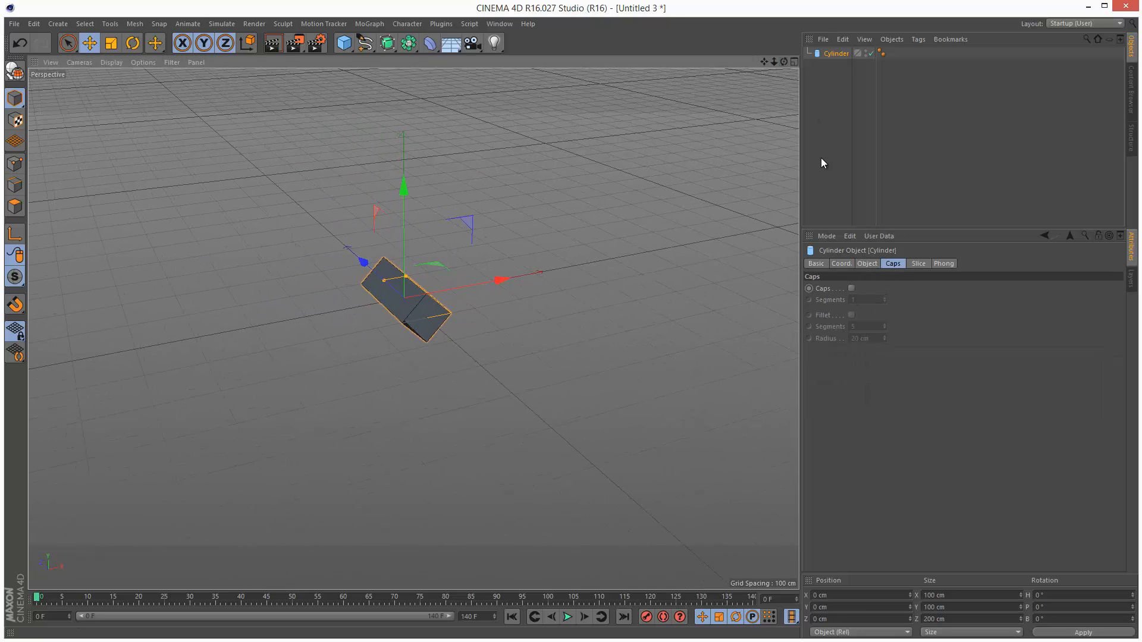
Add a basic camera at P.Z -2000 cm facing the cylinder, viewed in four-view layout
click(471, 42)
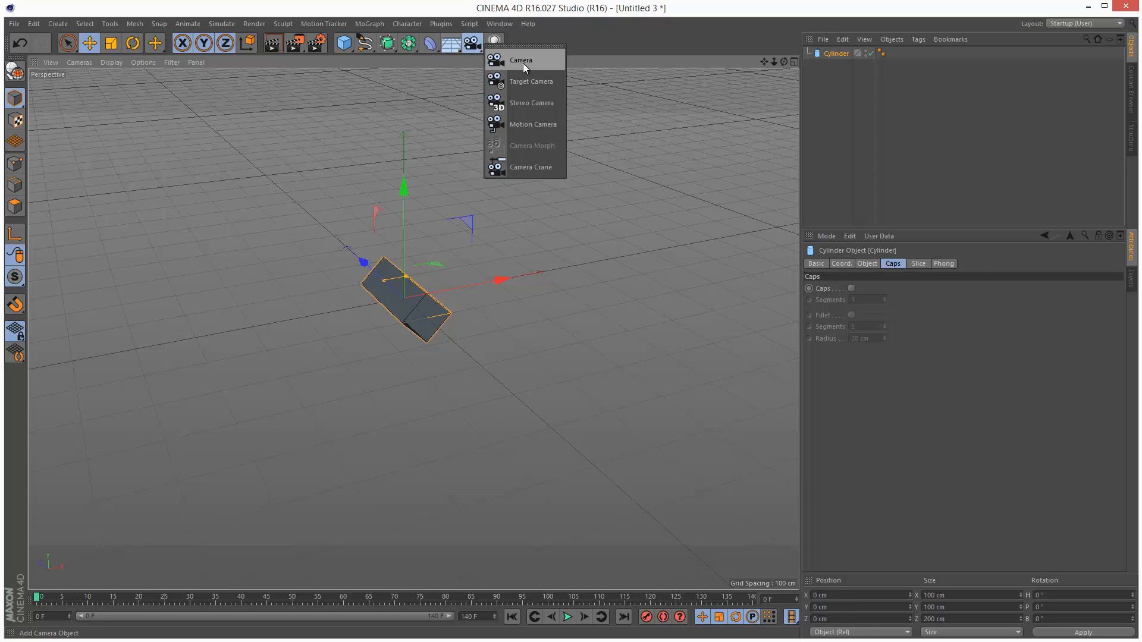
click(522, 60)
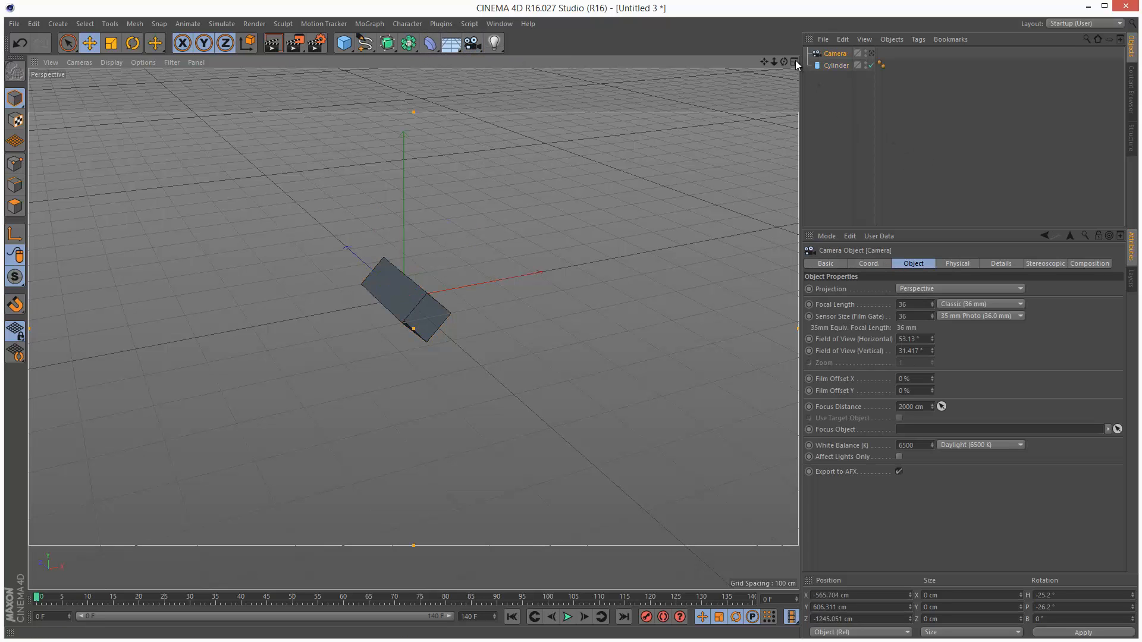
click(794, 61)
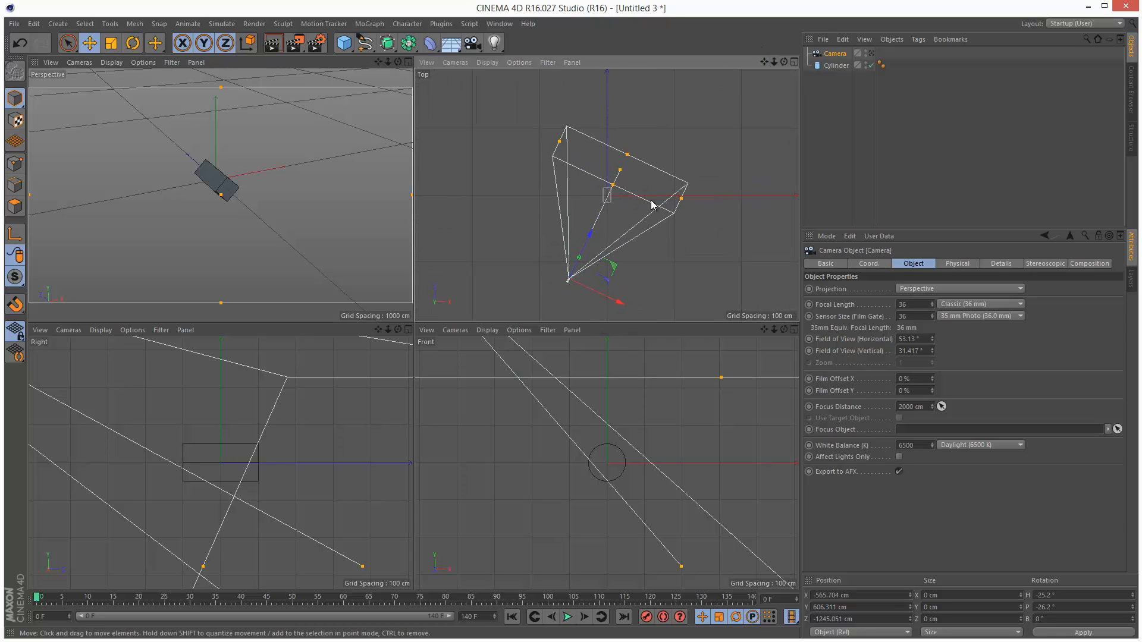
click(868, 264)
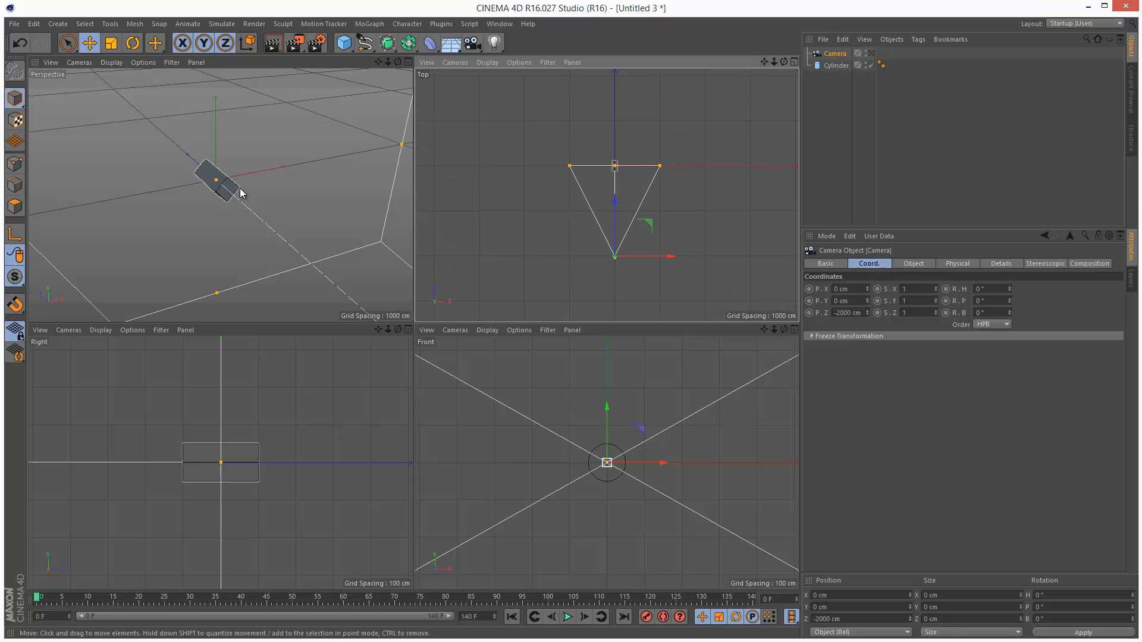
click(834, 54)
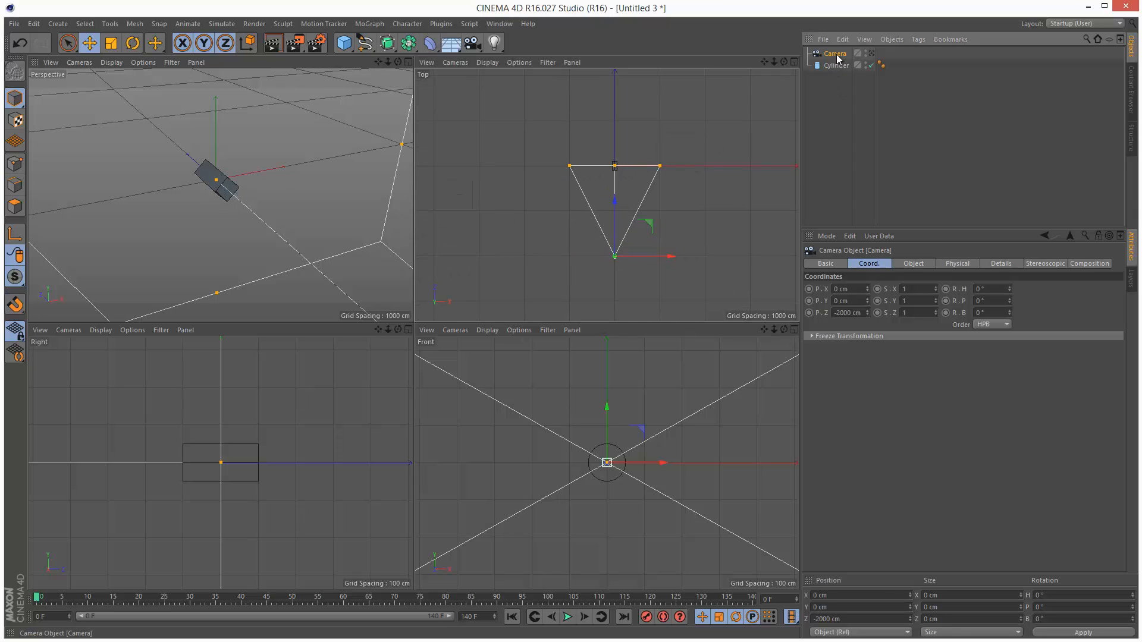
click(912, 263)
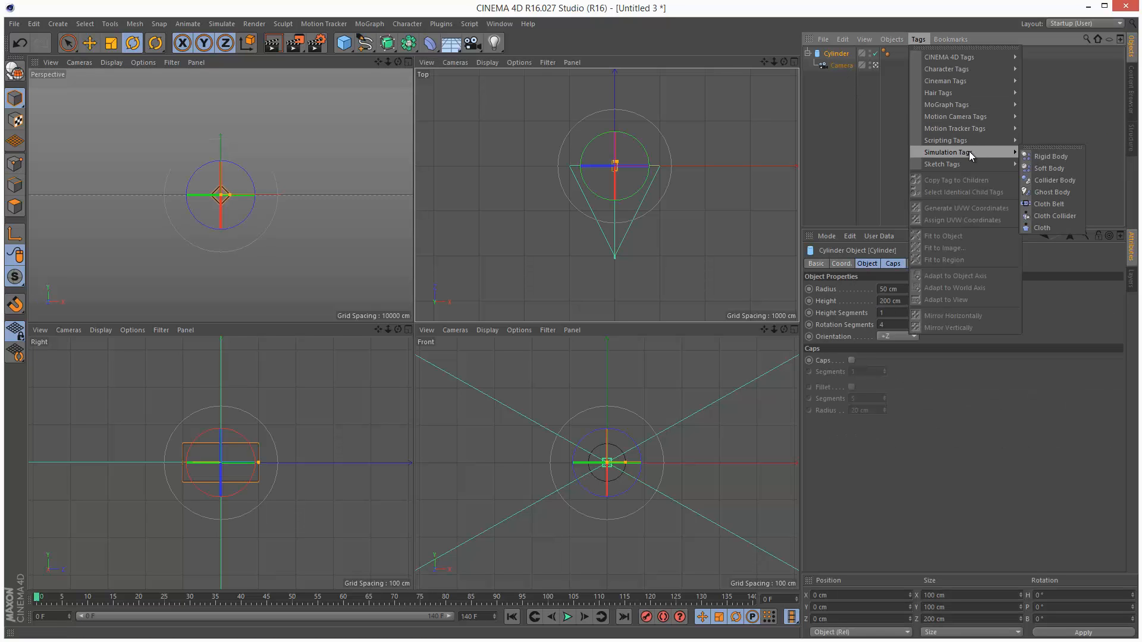
Add a Rigid Body tag with a custom initial Z velocity of 200 cm, then test playback
click(1049, 156)
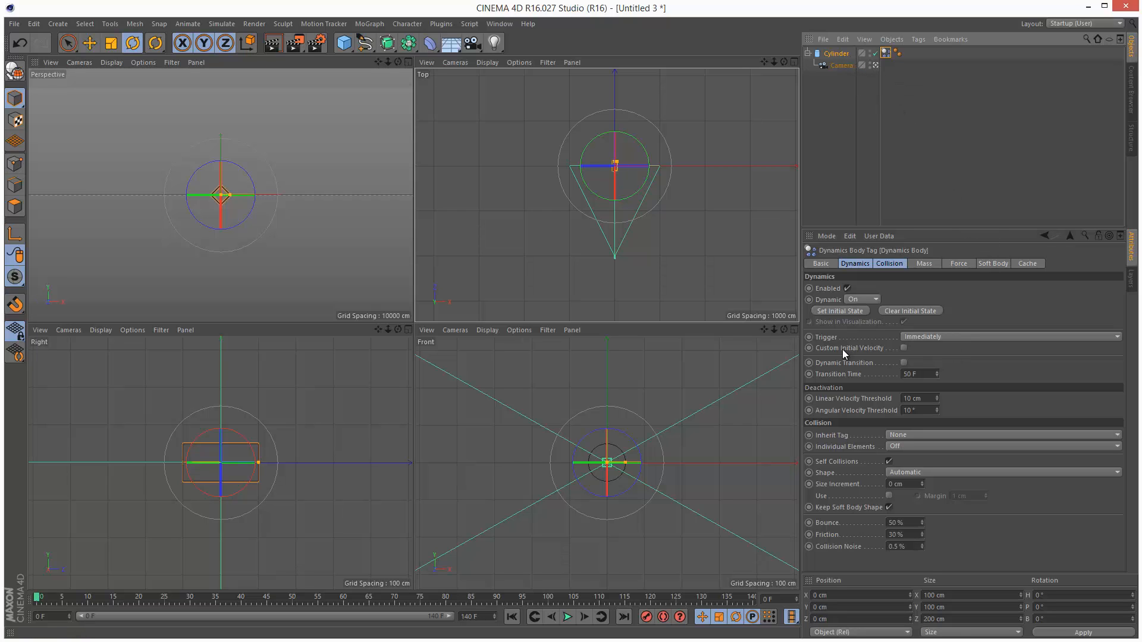
click(902, 348)
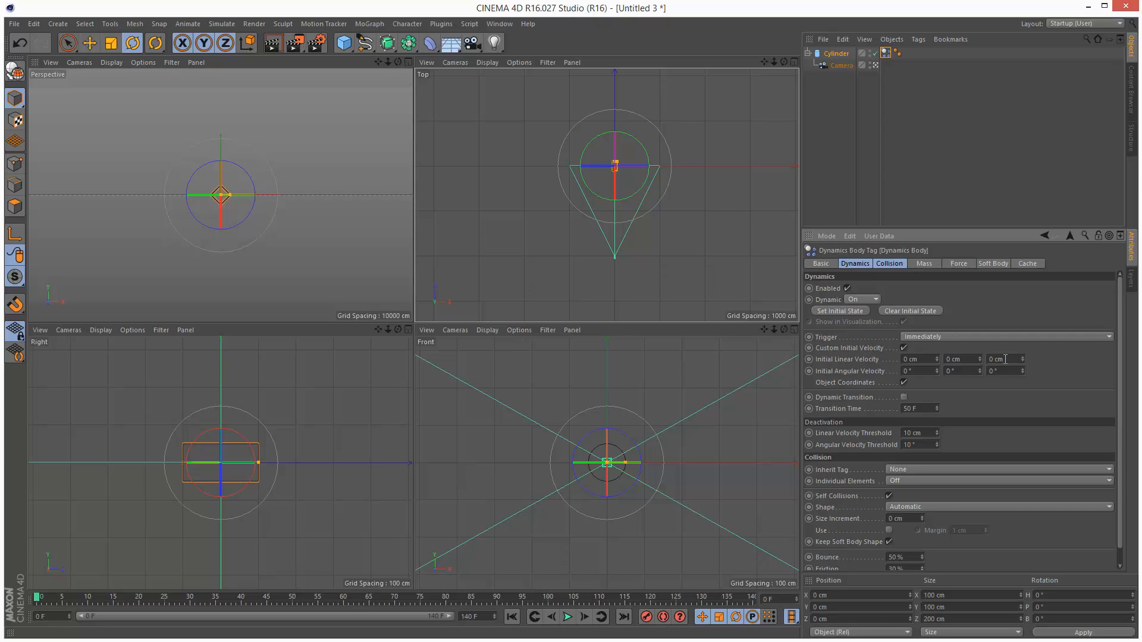
click(1003, 359)
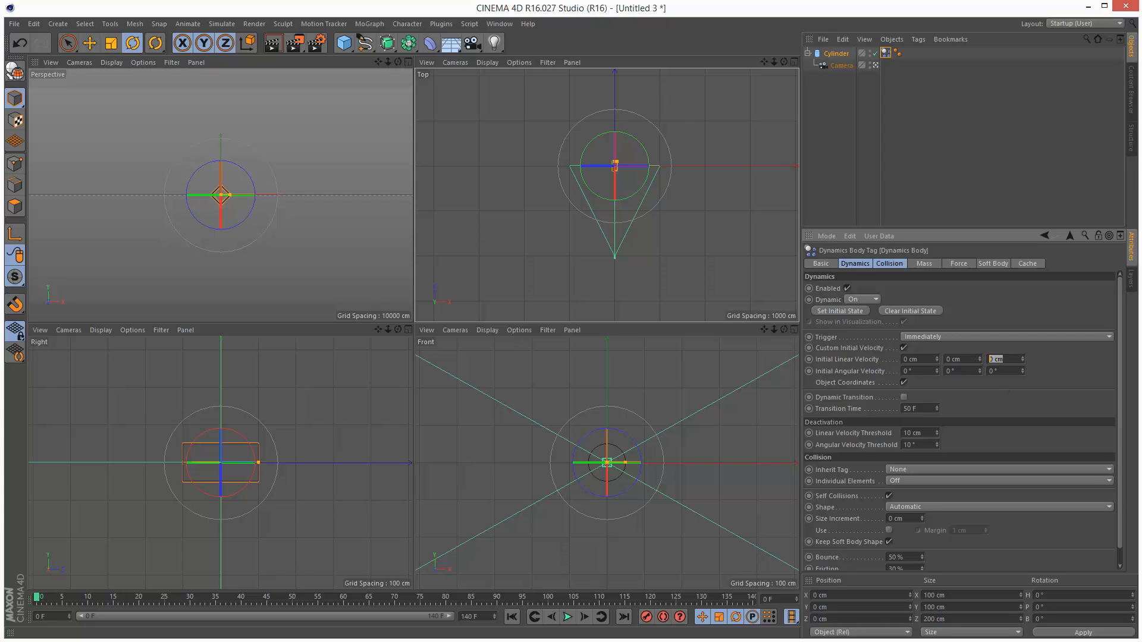
text(200 cm)
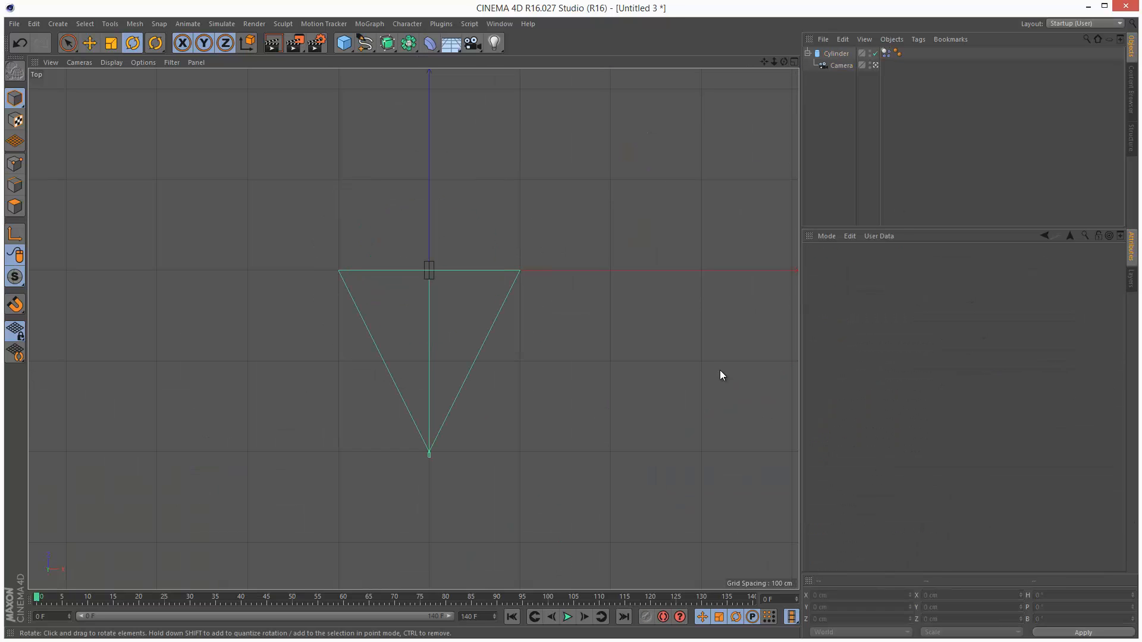
click(567, 616)
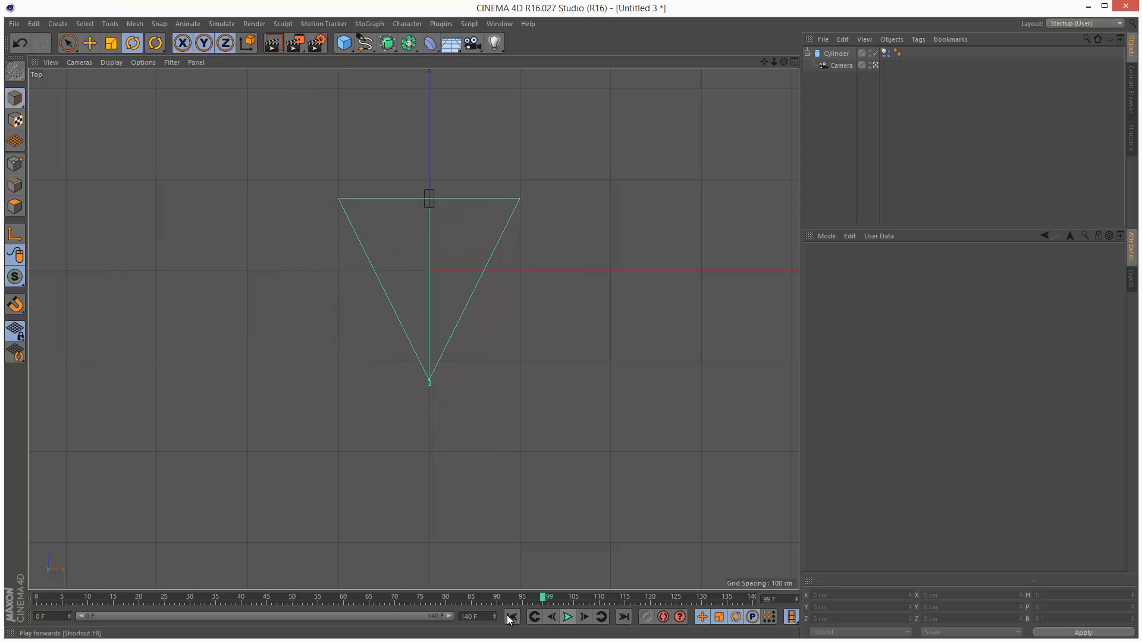
Set Project Settings Dynamics gravity to 0, deselect all, and rewind to frame 0
click(510, 617)
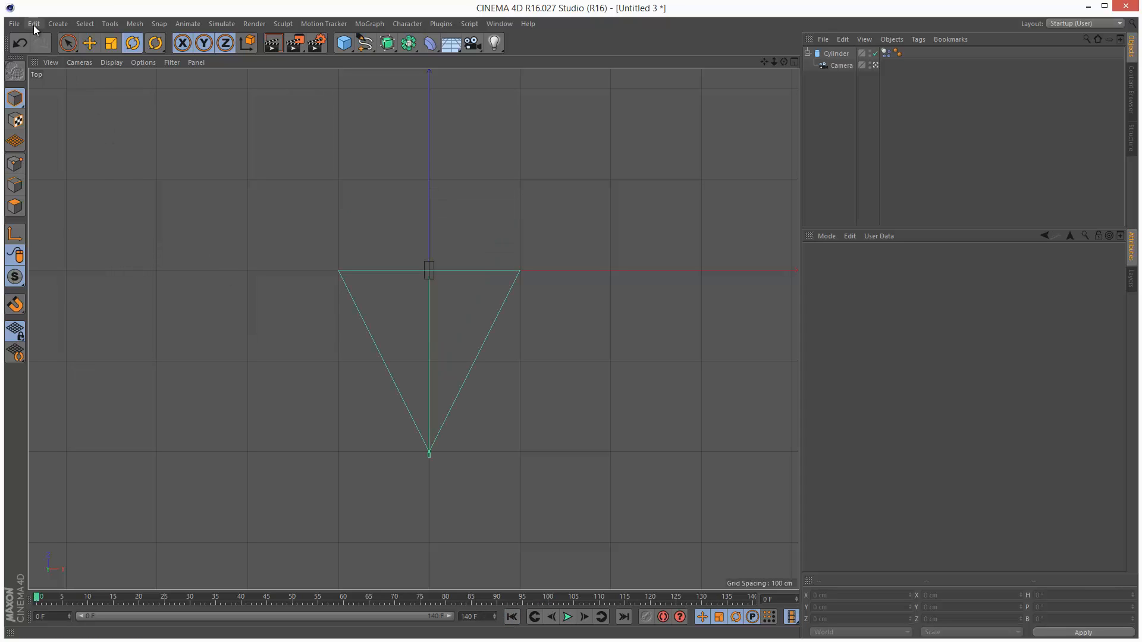
click(33, 24)
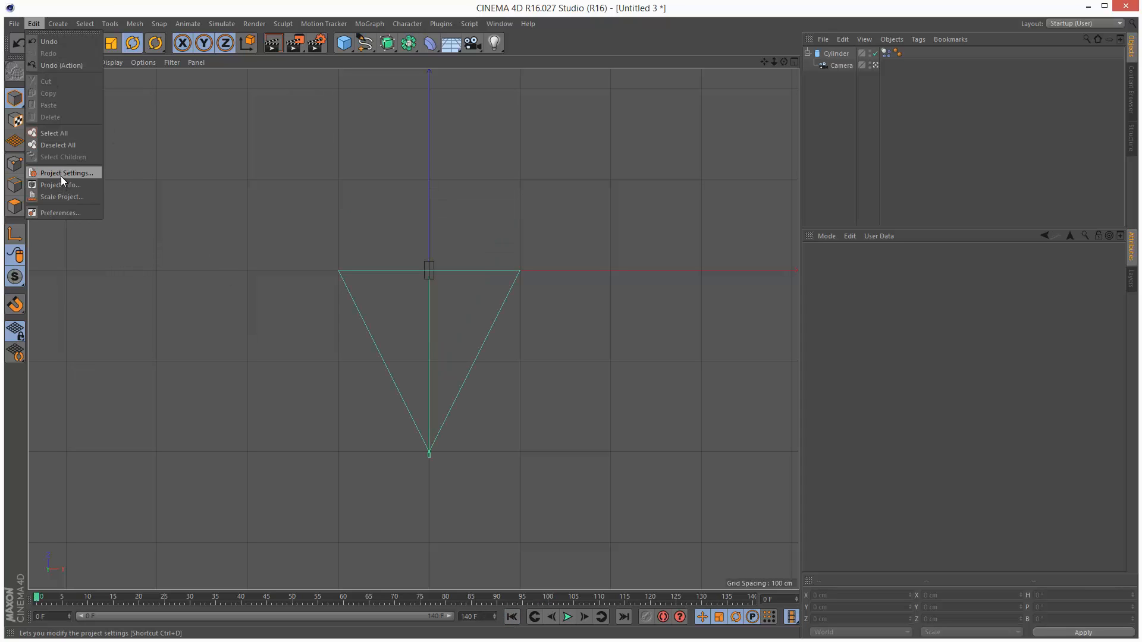
click(65, 173)
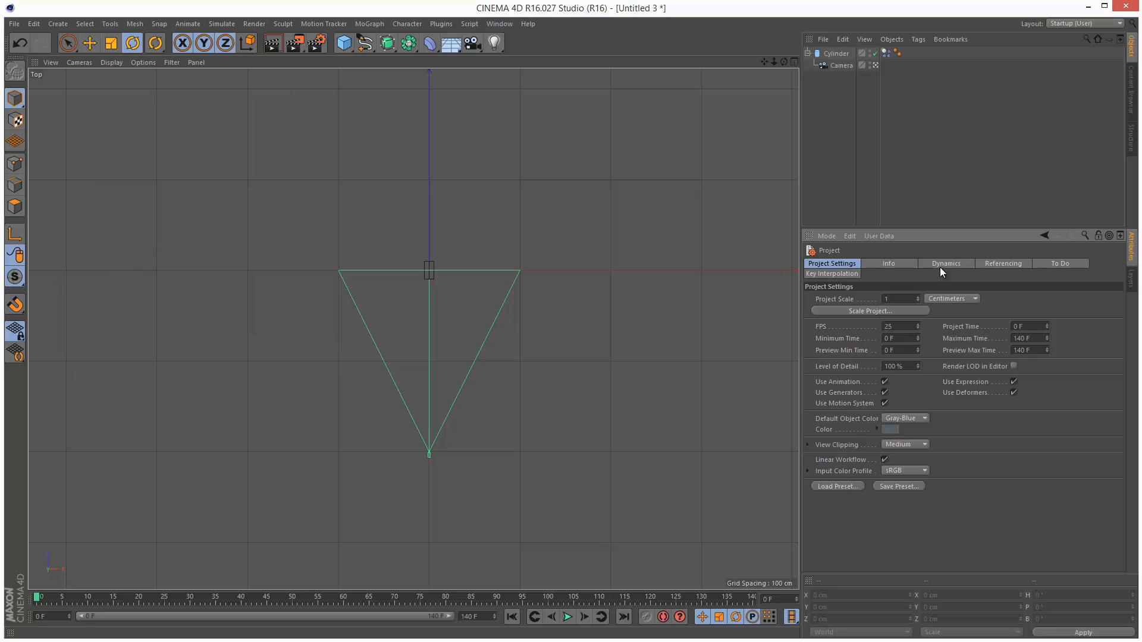
click(945, 263)
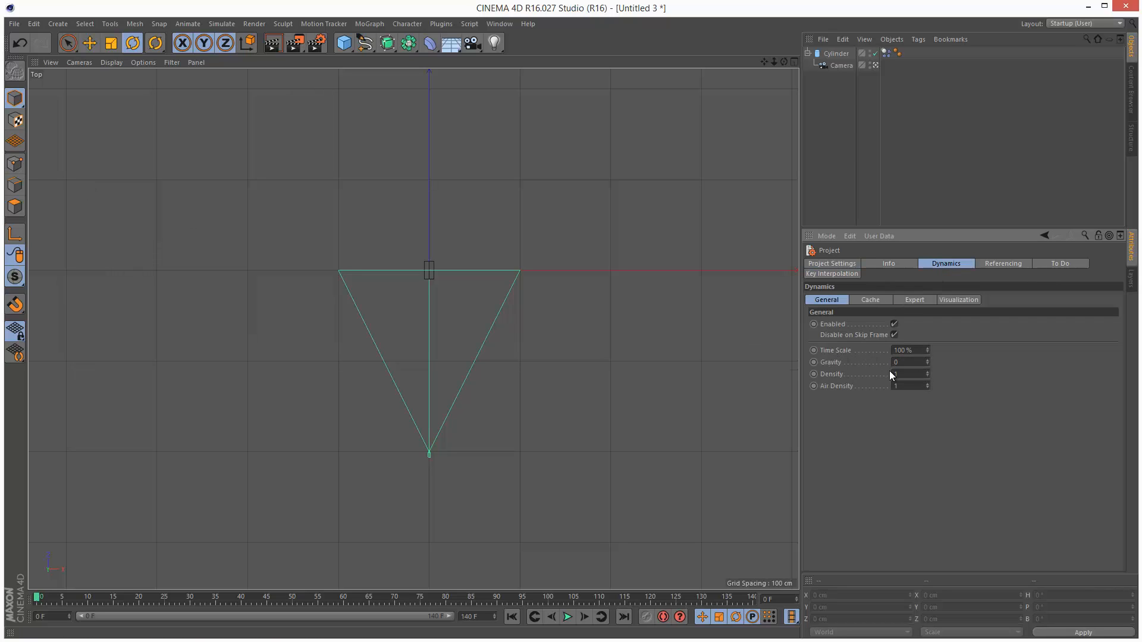
click(908, 374)
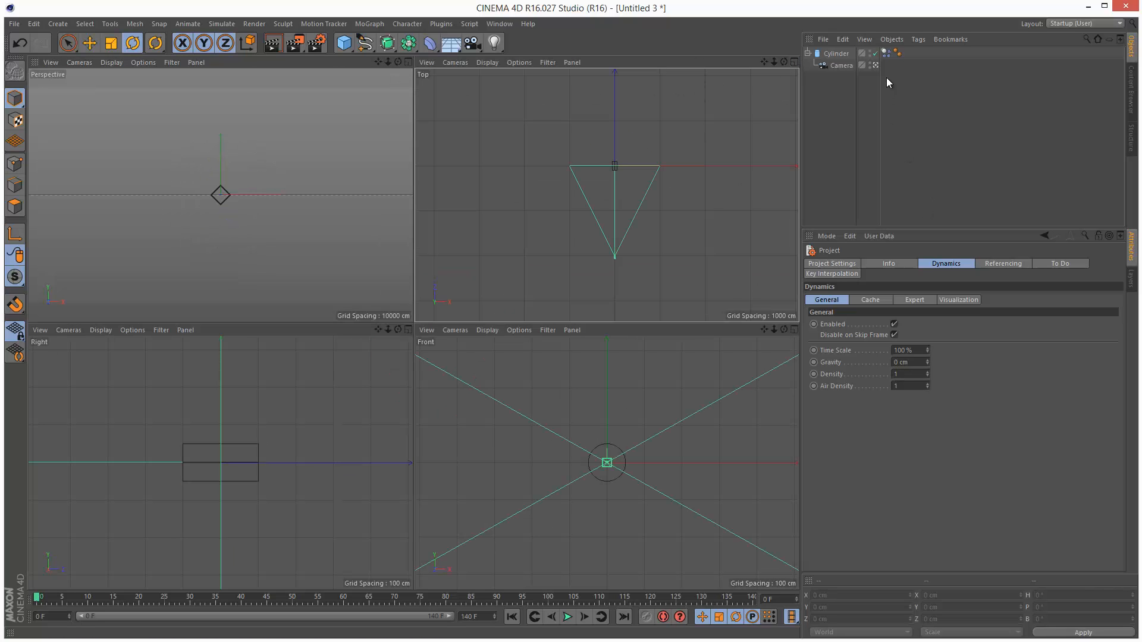
click(884, 52)
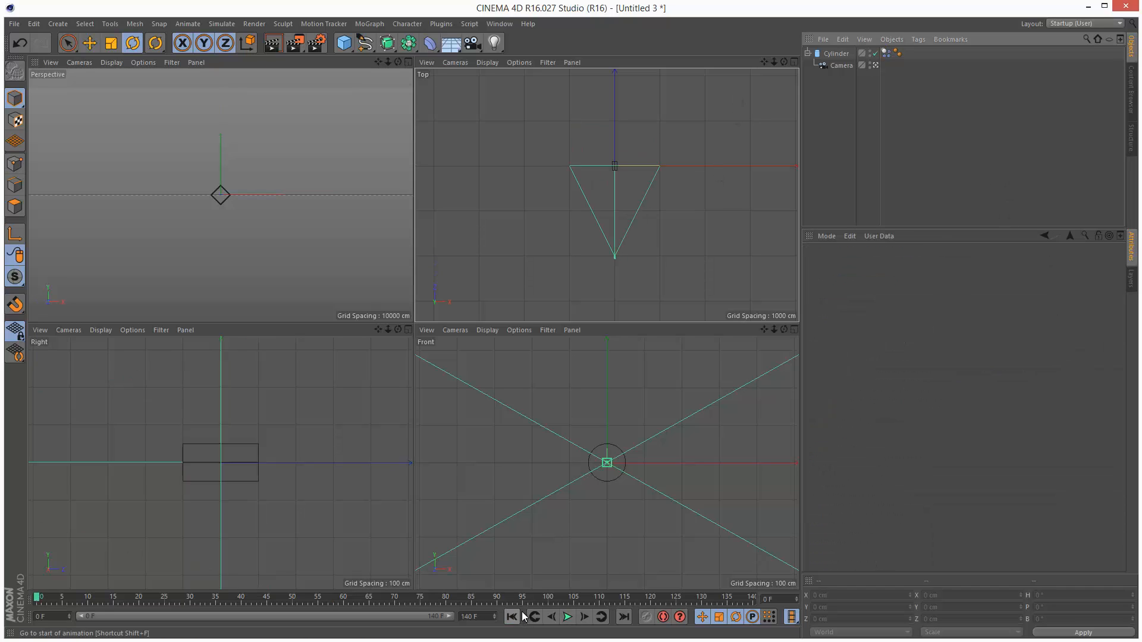
click(567, 616)
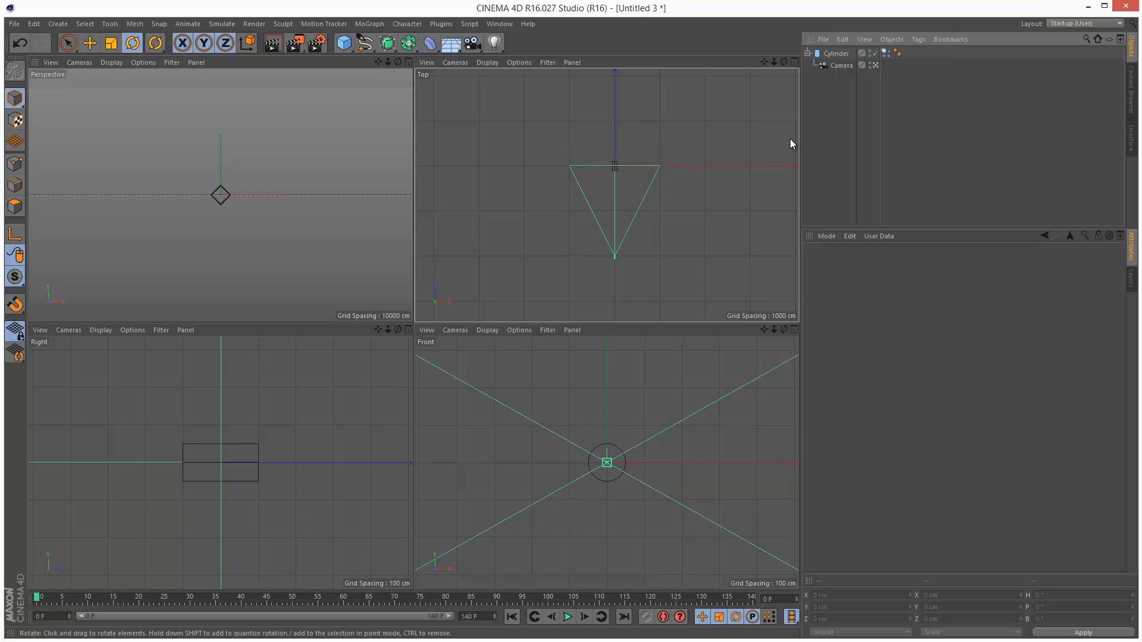
Add a MoGraph Tracer with vertex tracing off and preview playback in the enlarged top view
click(369, 23)
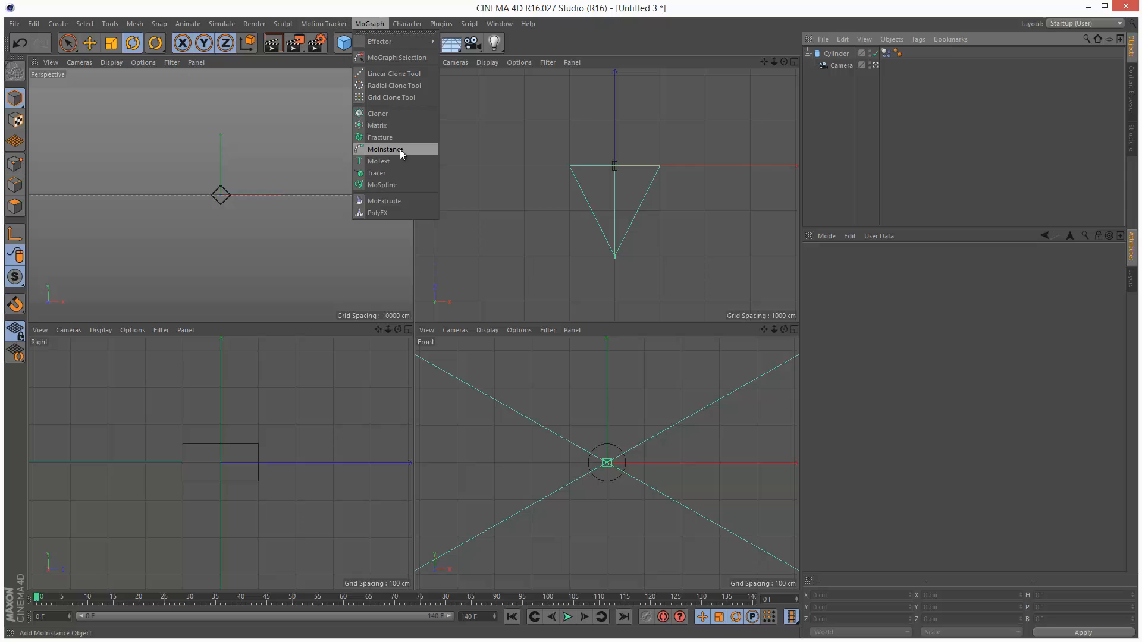
click(377, 172)
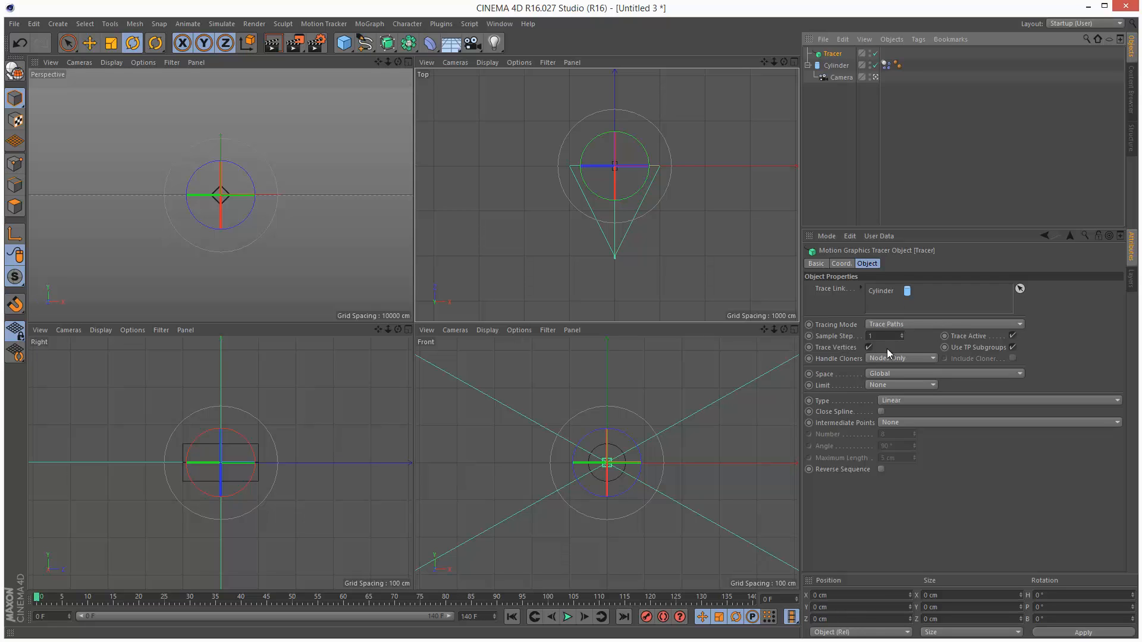
click(866, 347)
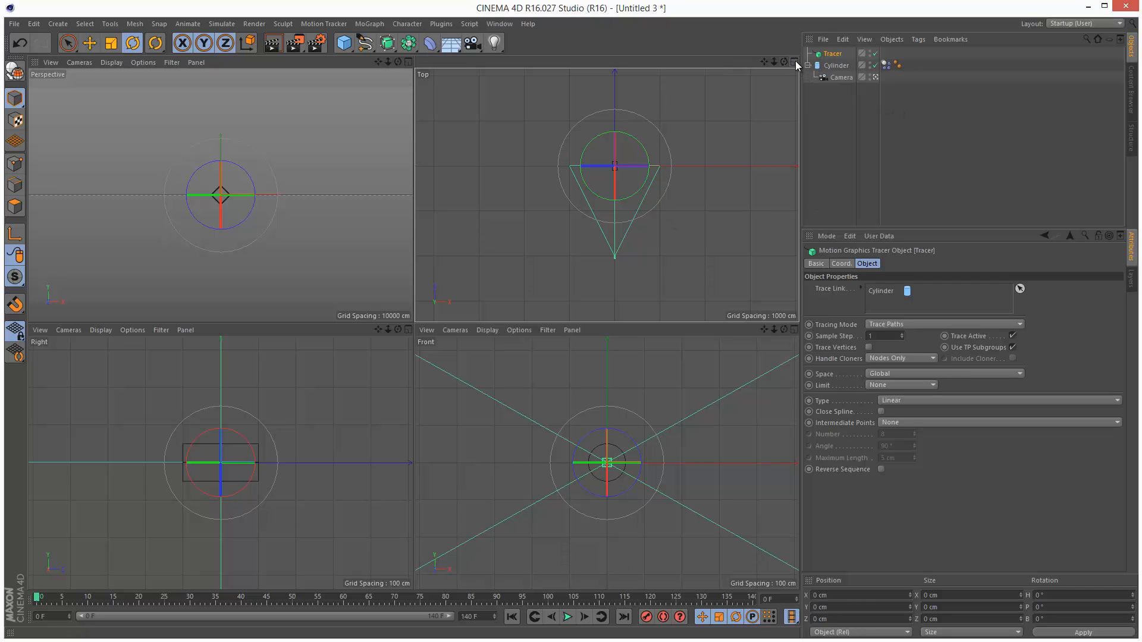
click(792, 61)
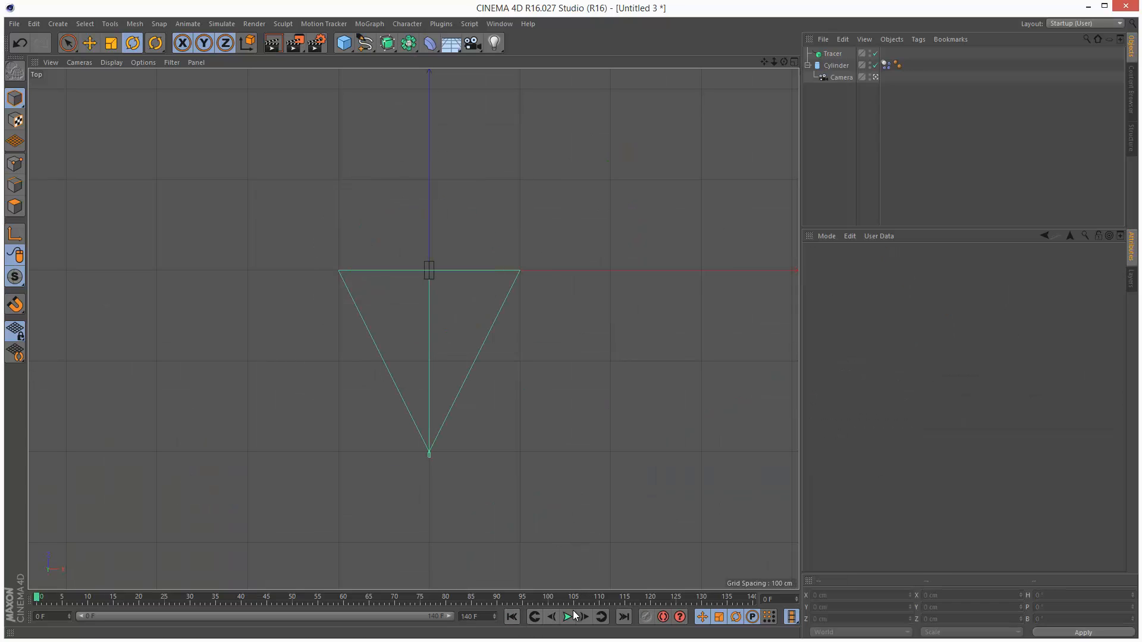
click(567, 617)
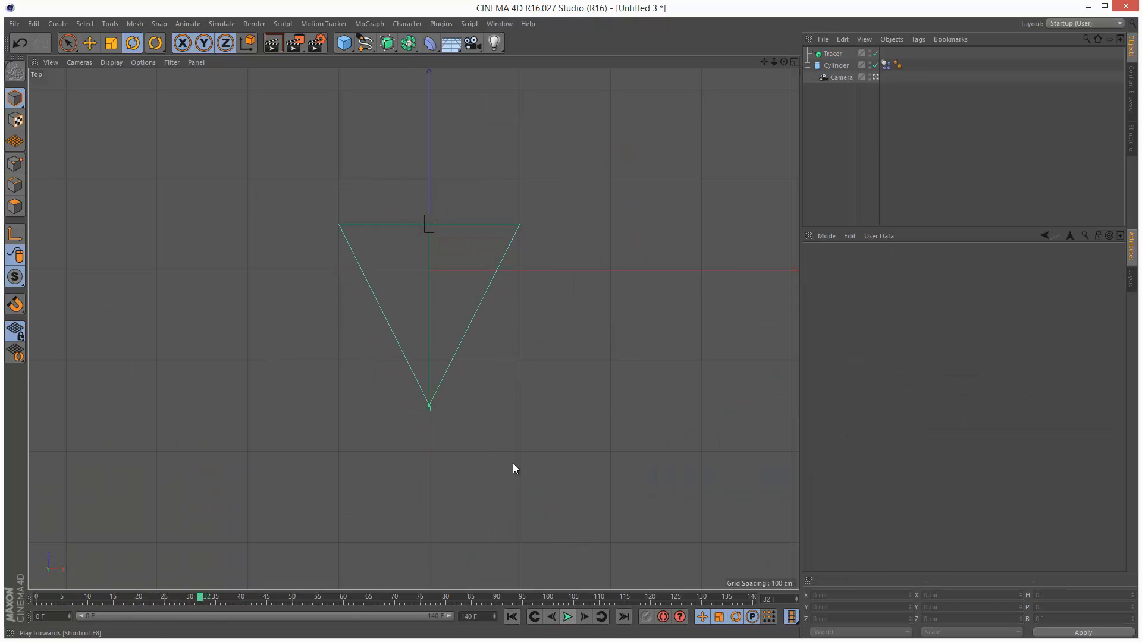
click(836, 65)
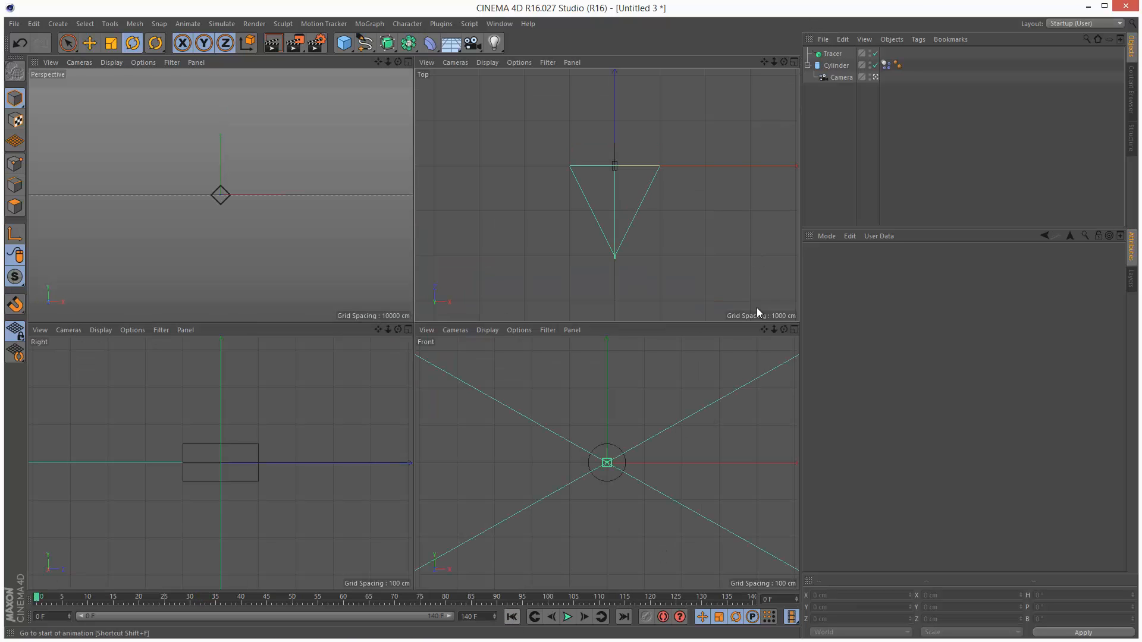
Enable Vibrate position and rotation at frequency 1, with a 22 cm X position amplitude
click(836, 65)
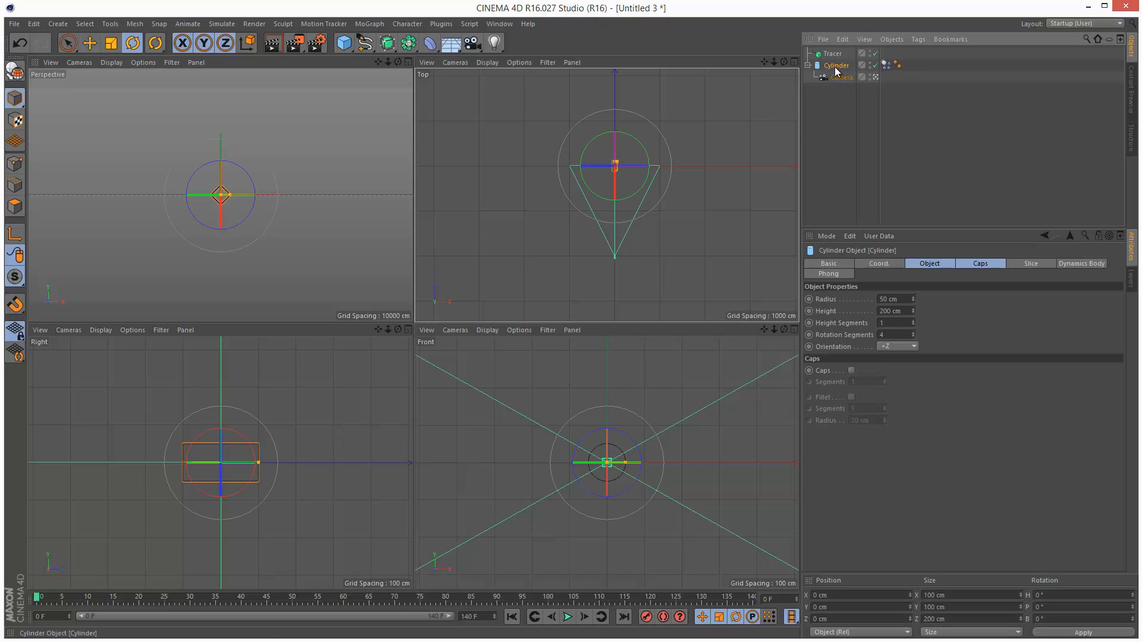
click(917, 38)
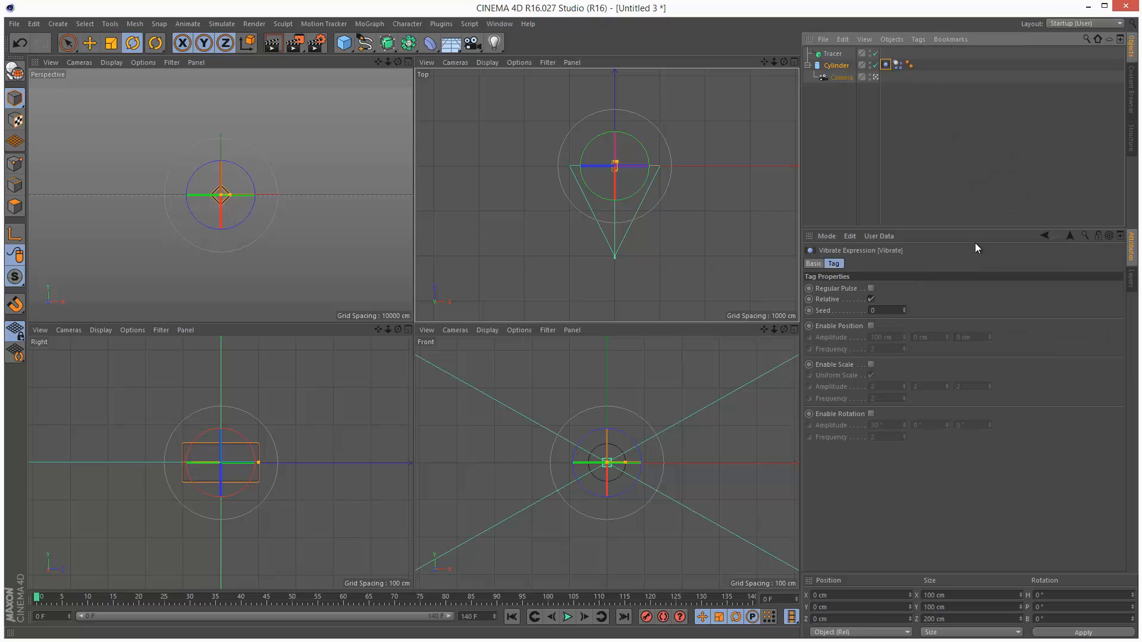
click(881, 311)
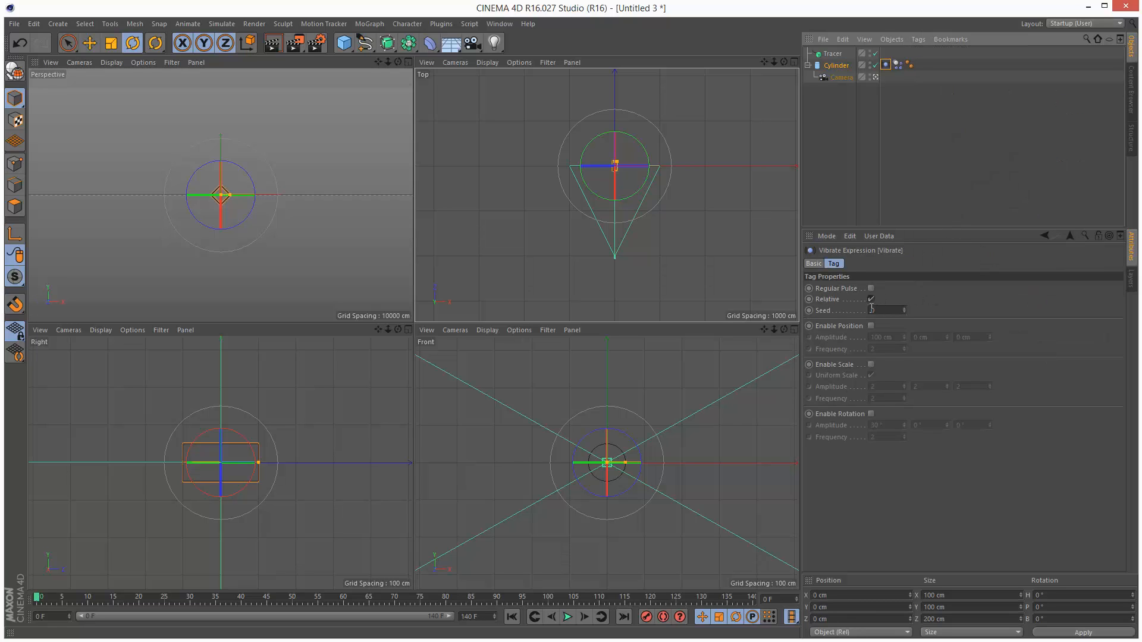
click(871, 325)
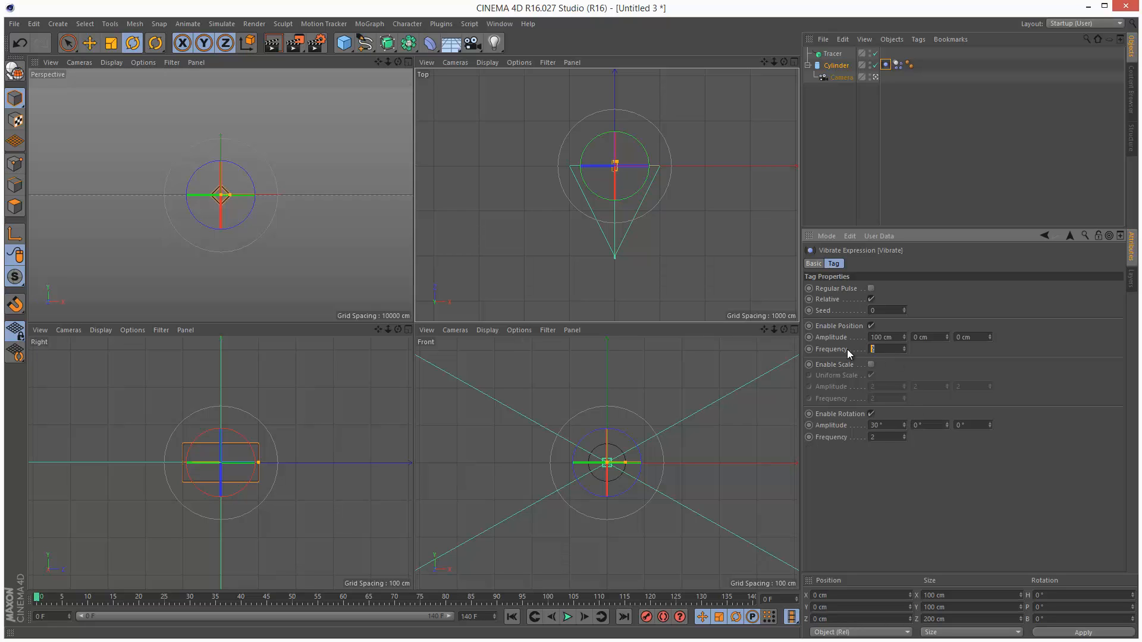
click(885, 436)
text(1)
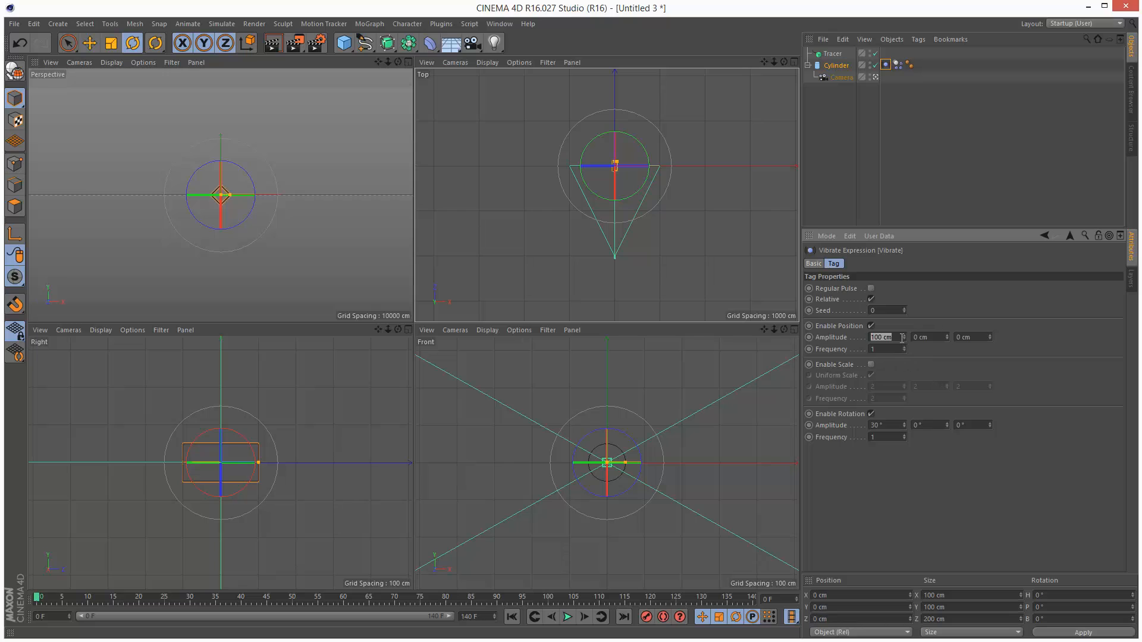
click(924, 337)
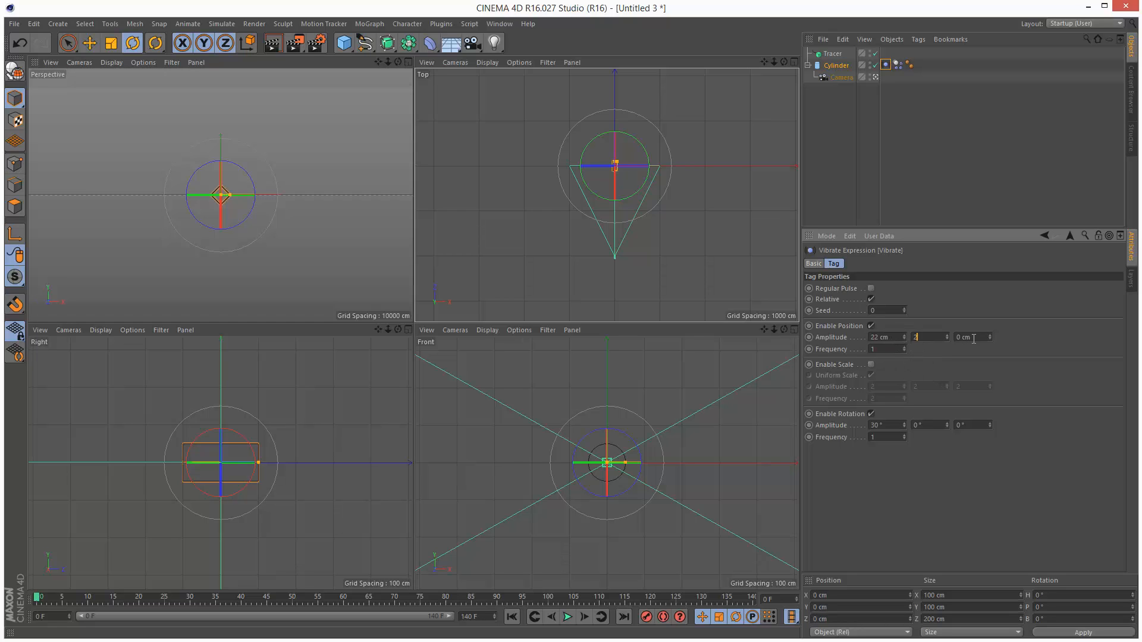
text(22 cm)
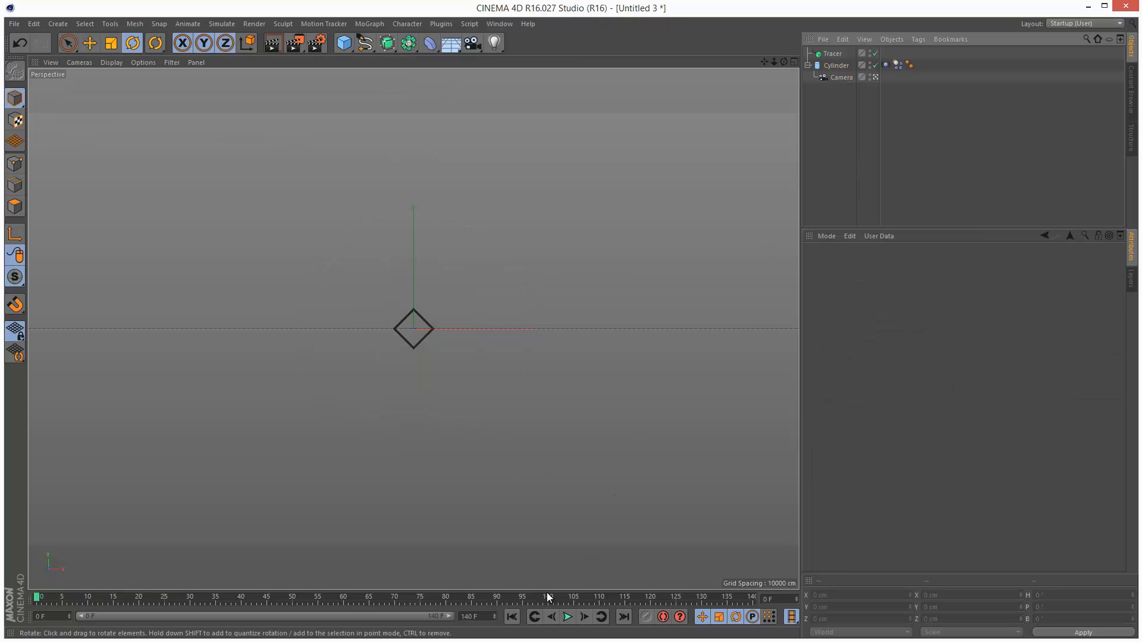
Preview the animation in the Perspective view and uncheck Grid in the Filter menu
click(567, 617)
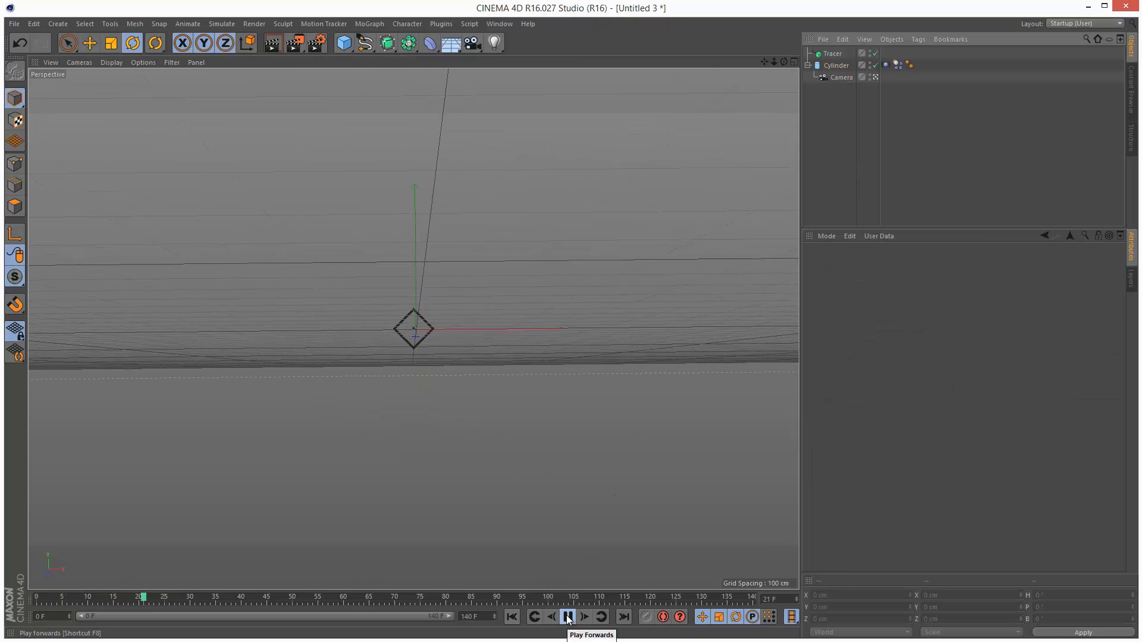
click(567, 616)
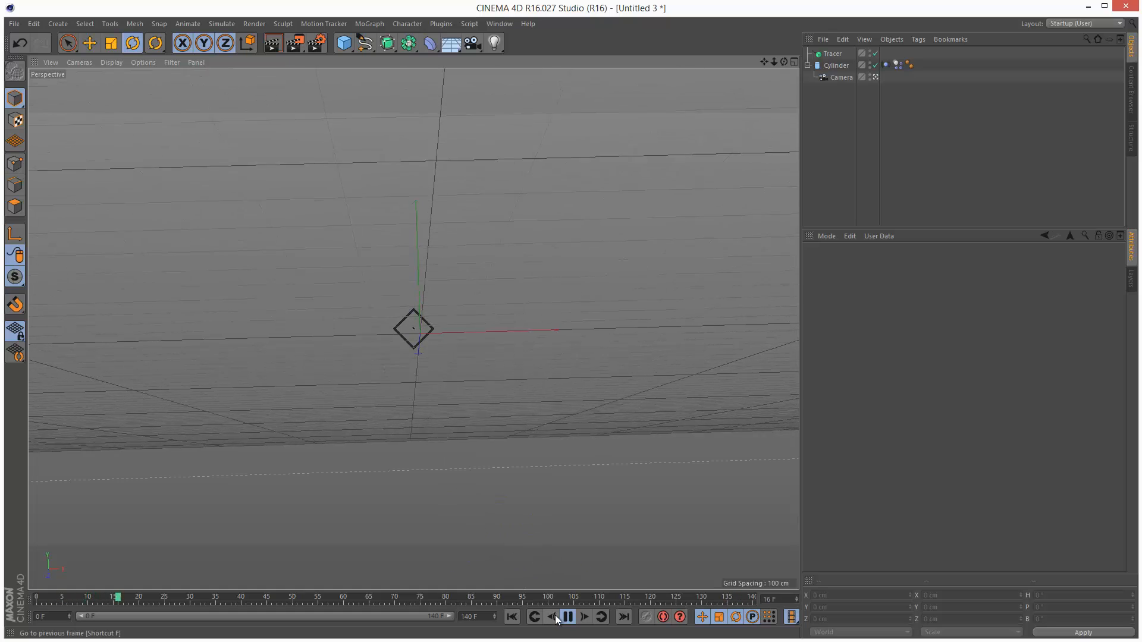
click(171, 62)
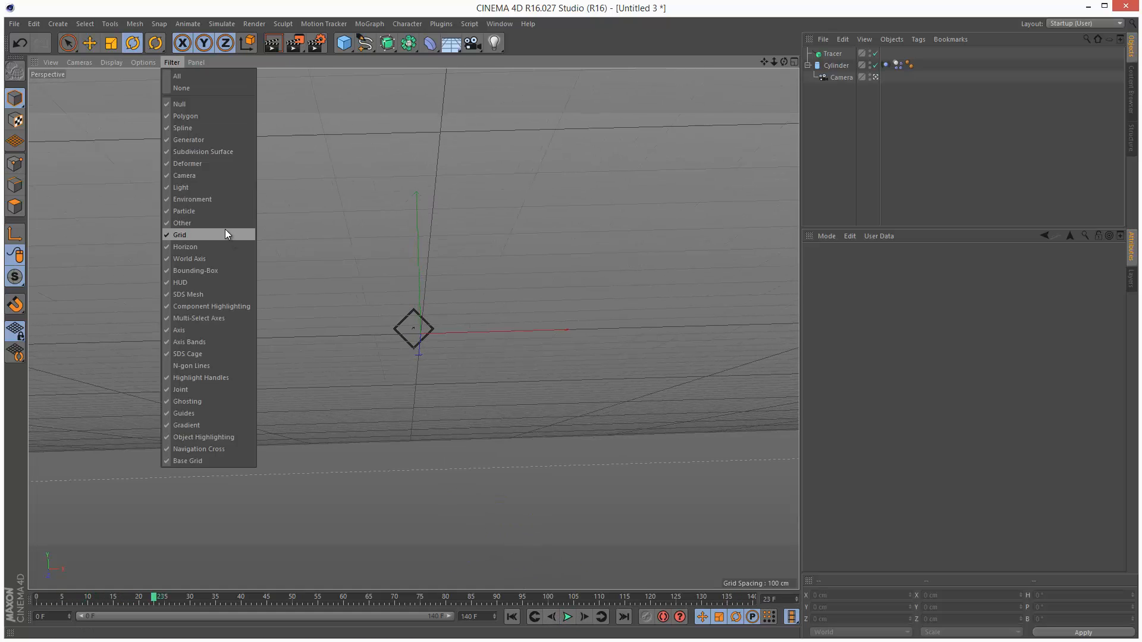
click(179, 234)
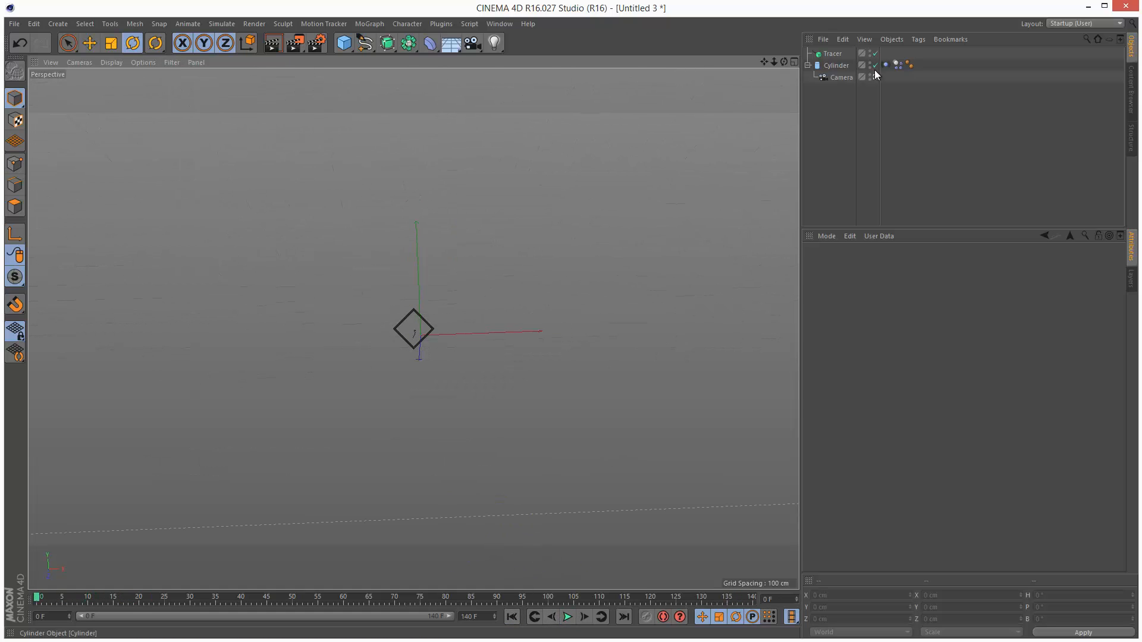
Set the Dynamics Body launch velocity to 1400 cm, preview the flight, and rewind
click(897, 65)
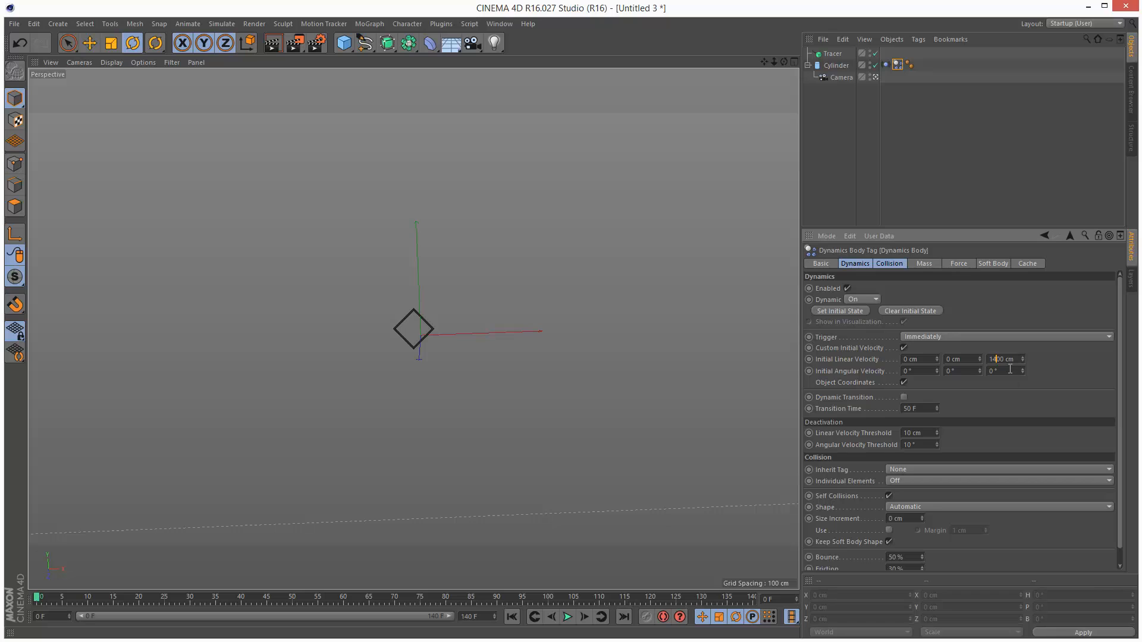
click(567, 616)
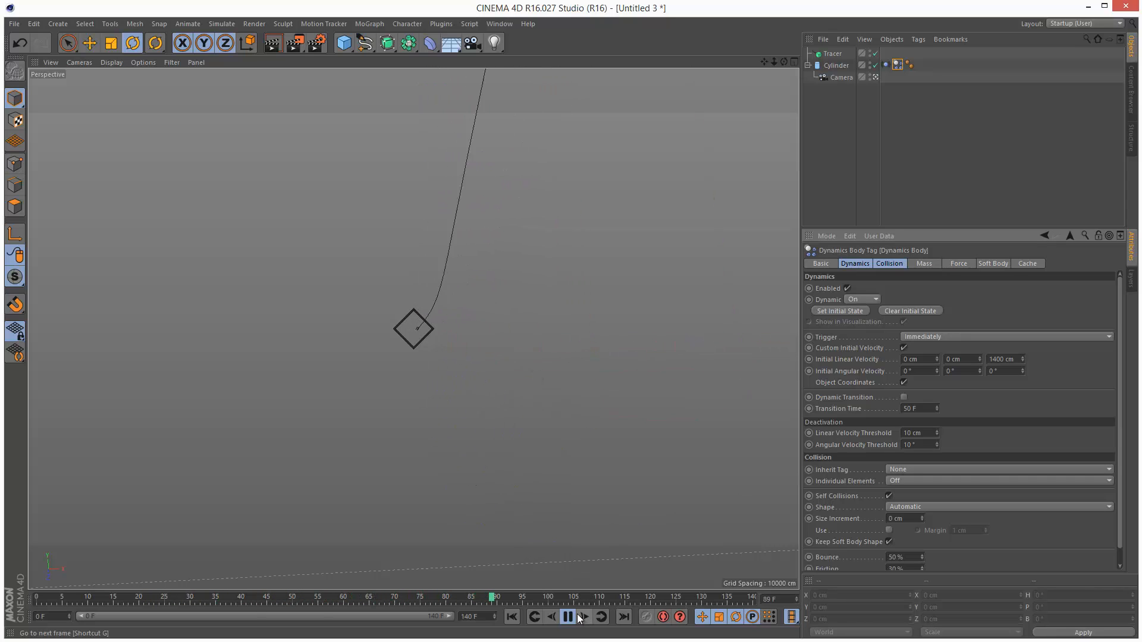
click(886, 65)
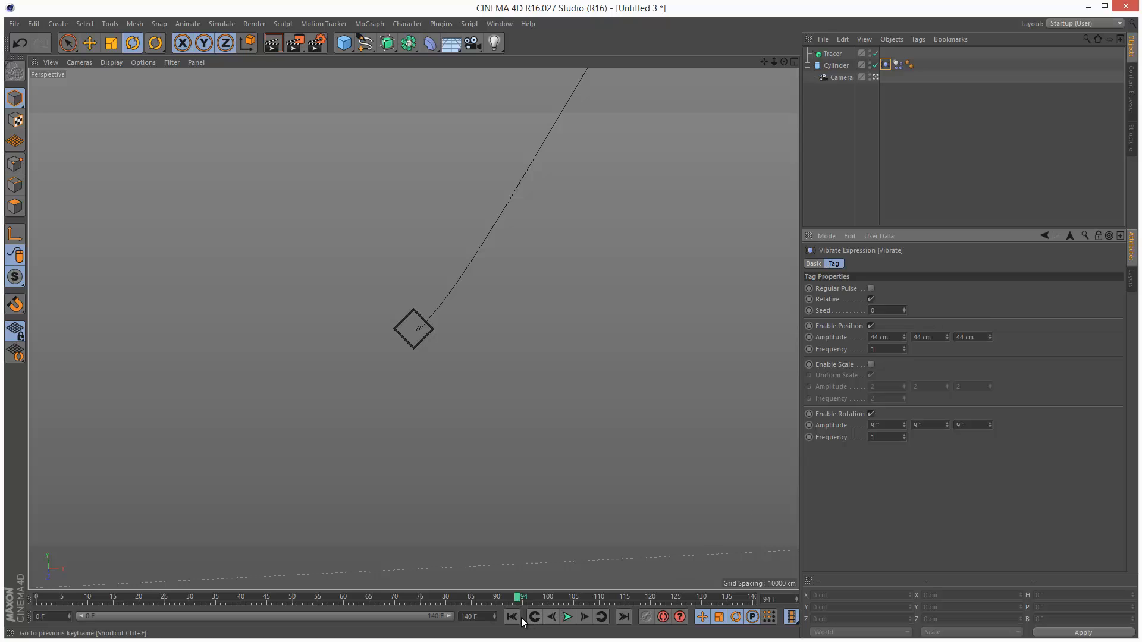
click(511, 616)
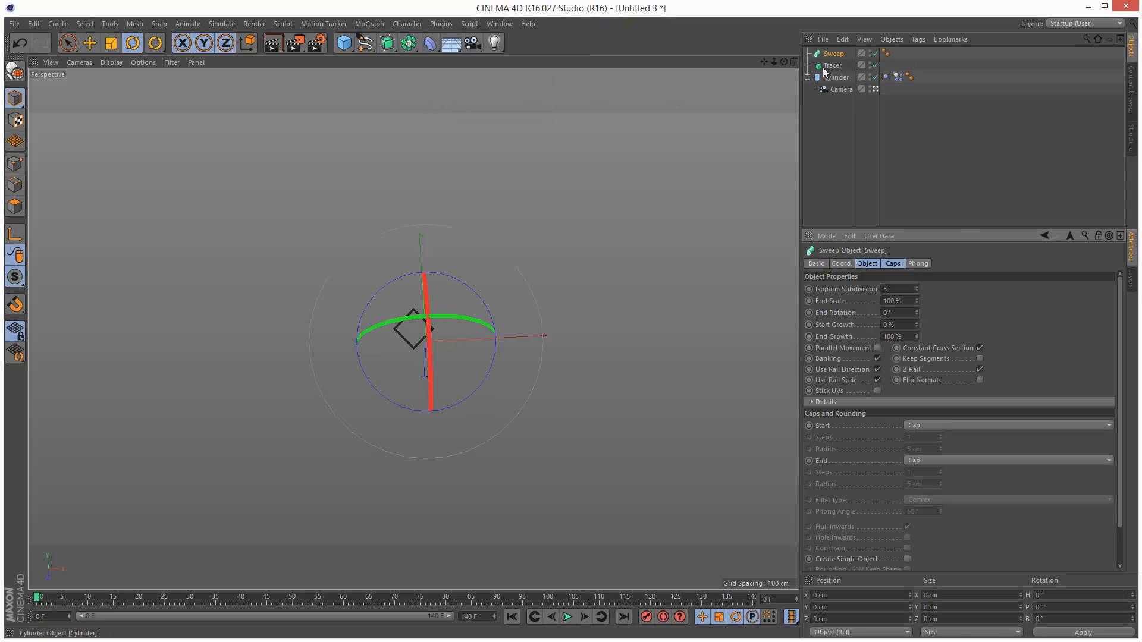
Place a 0.5 cm Circle and the Tracer under a Sweep and play the animation
click(833, 65)
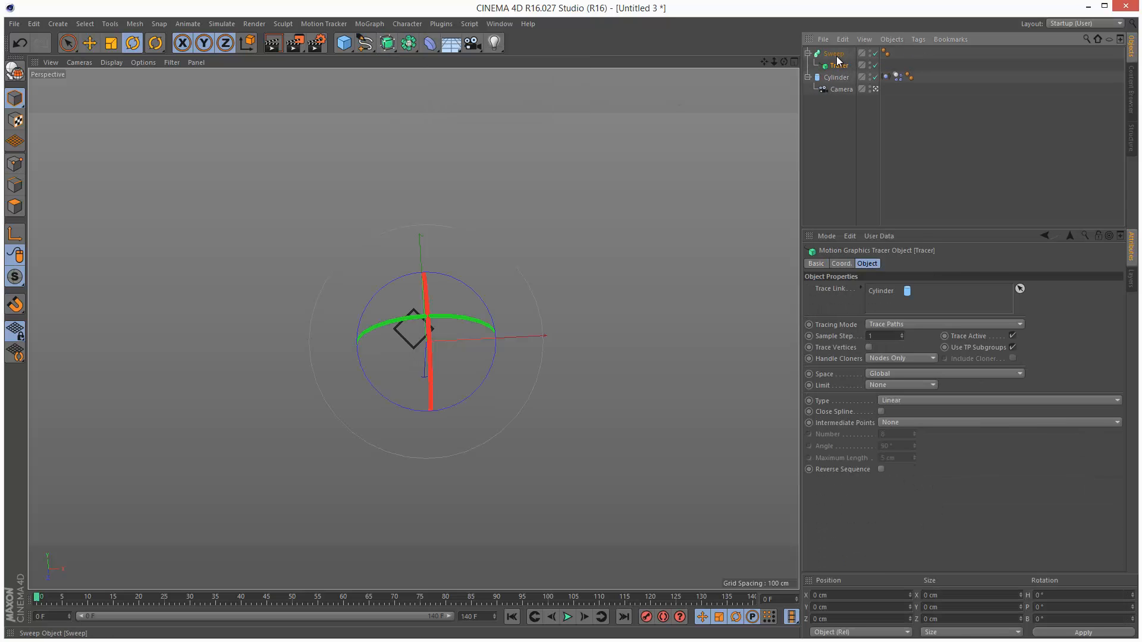
click(366, 42)
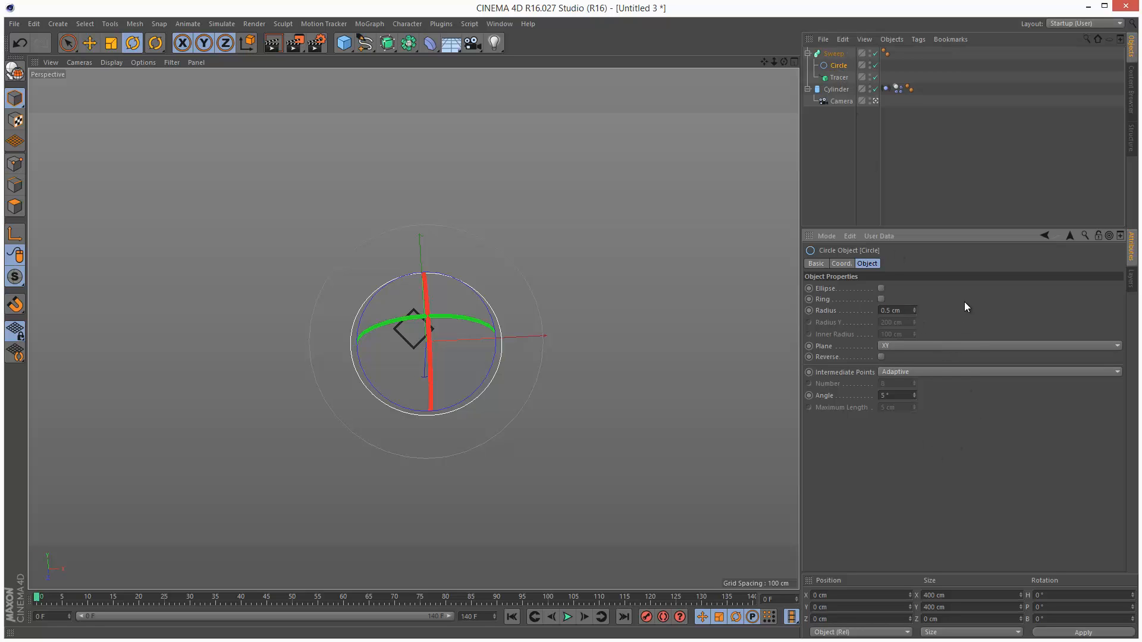
click(567, 617)
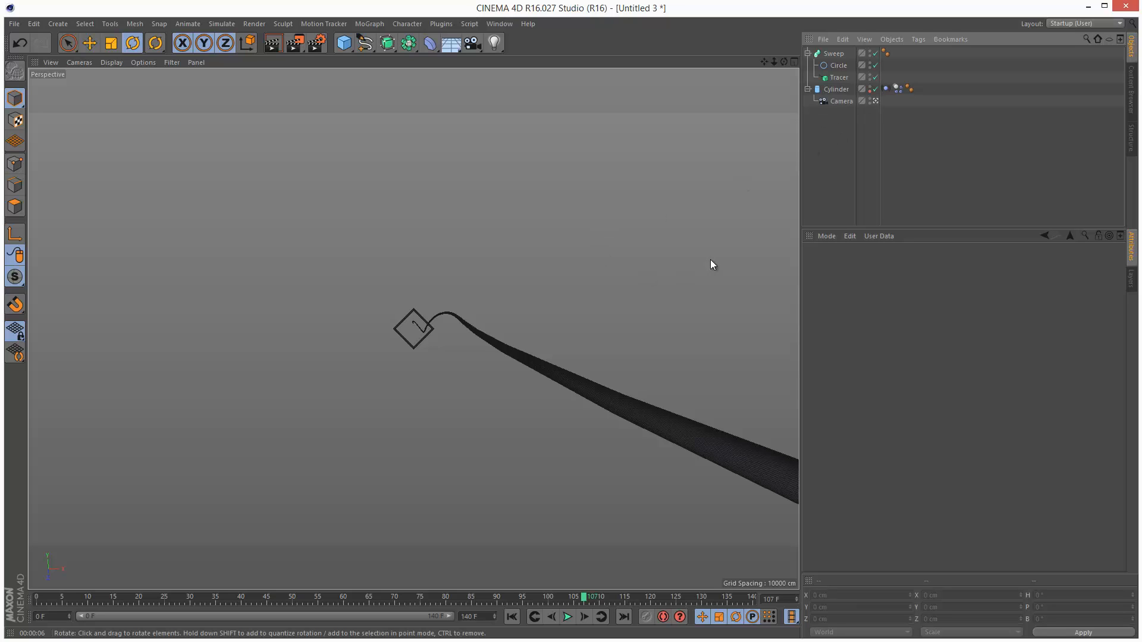
Set the Tracer spline to Akima with Adaptive intermediate points at 3°, then replay from start
click(833, 53)
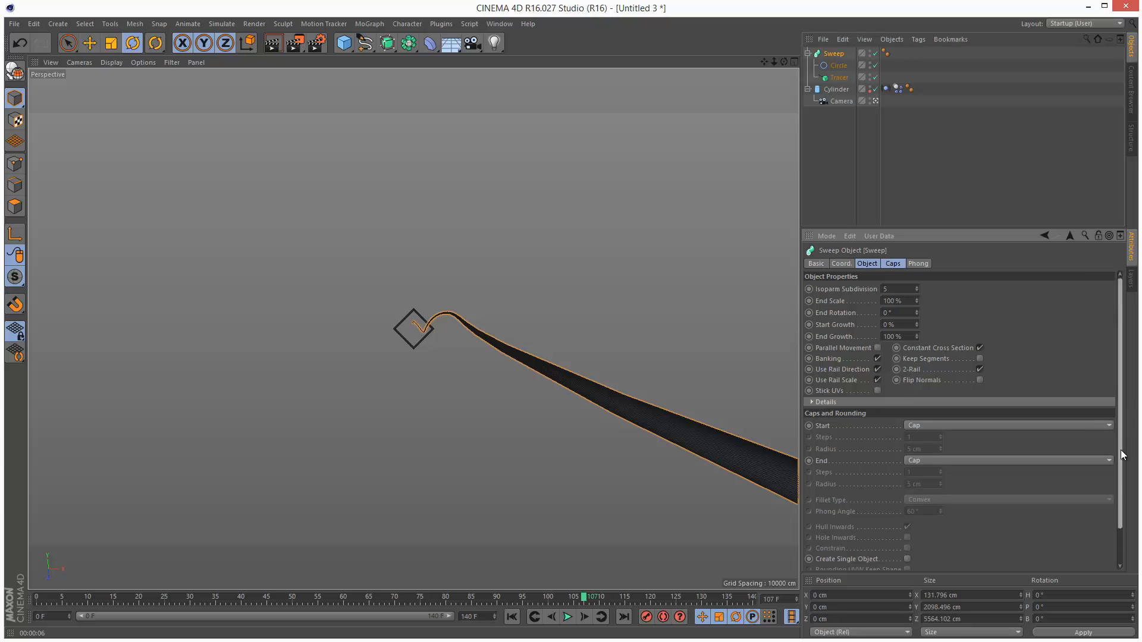
click(838, 77)
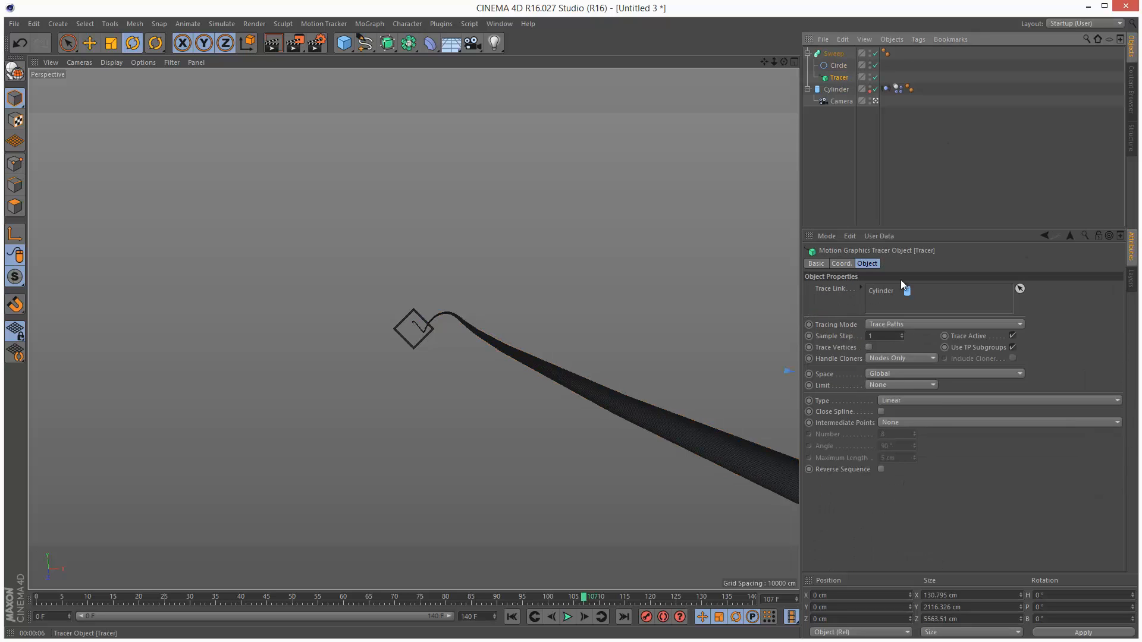
click(998, 400)
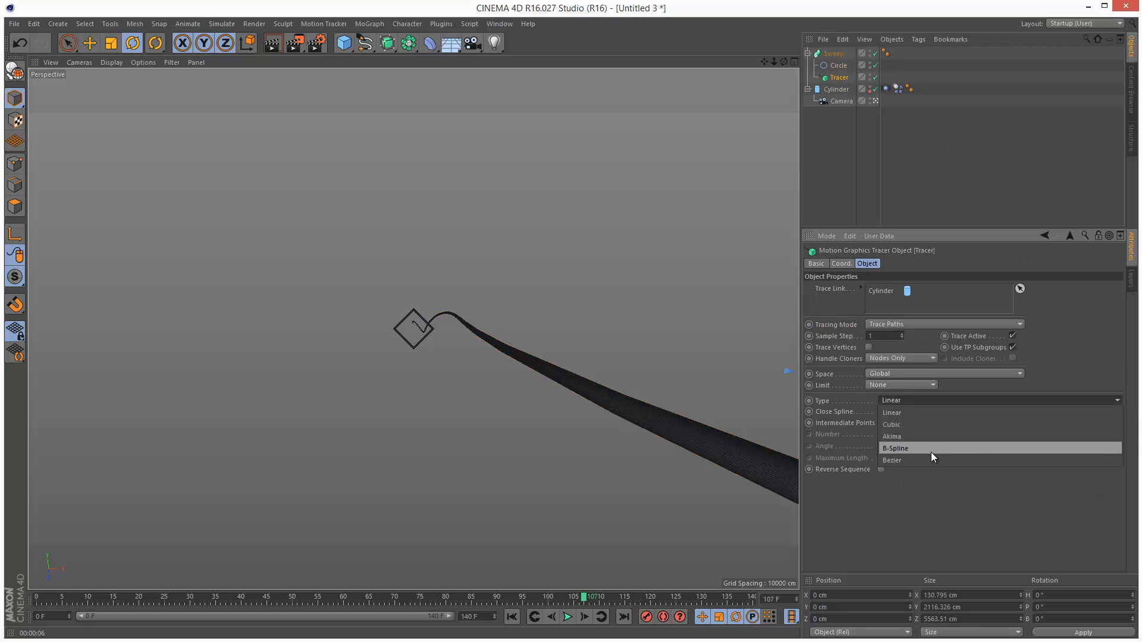
mouse_move(908, 435)
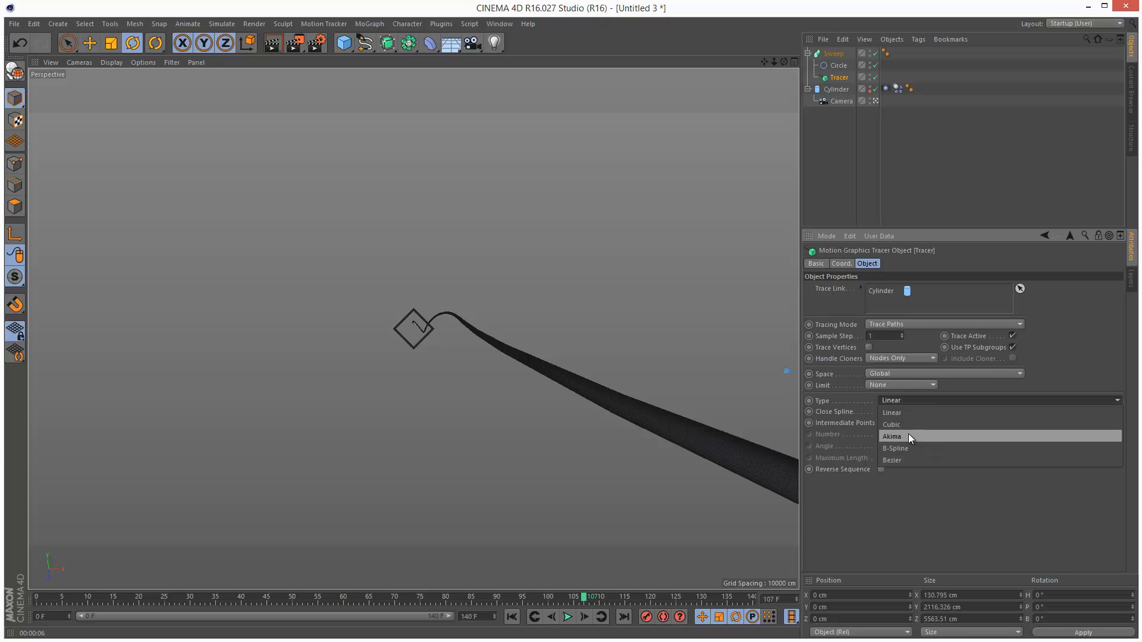
click(892, 435)
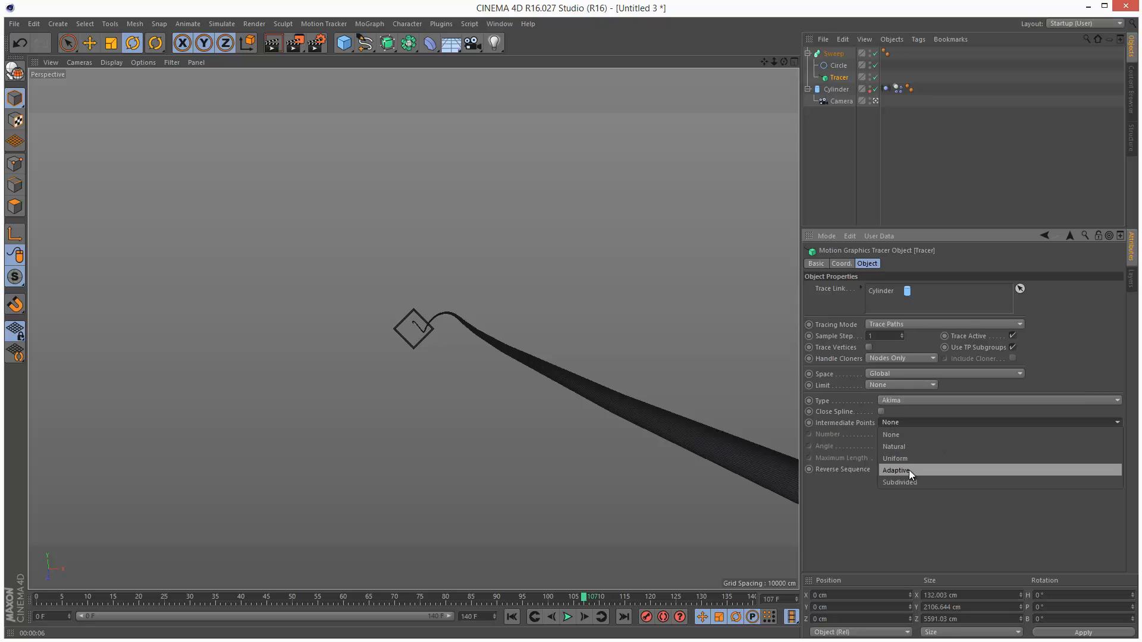
click(896, 470)
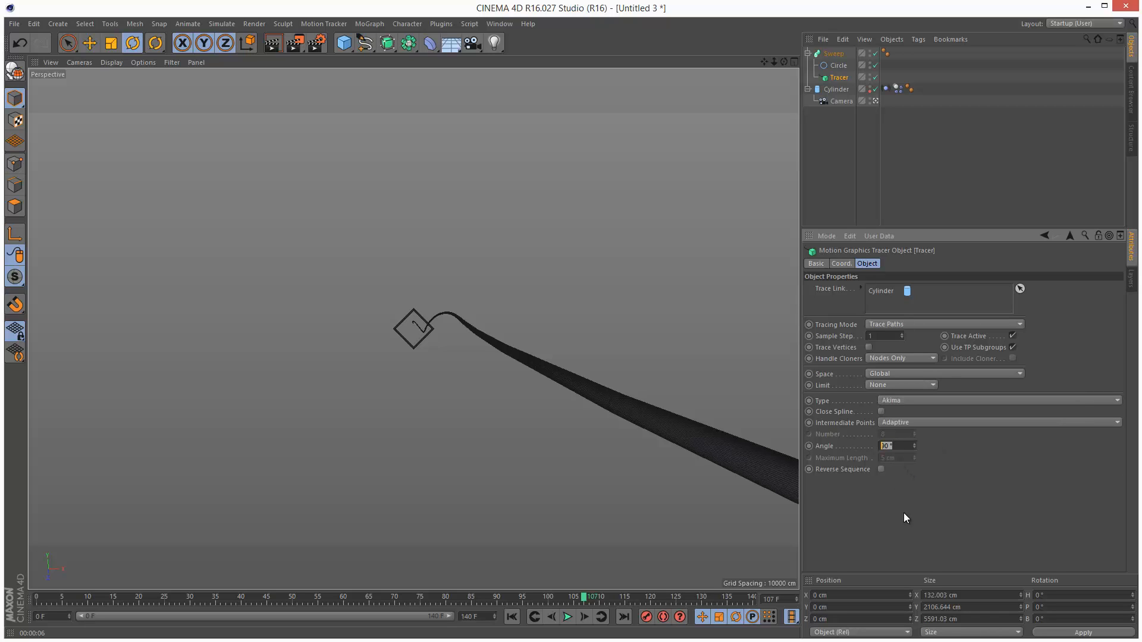
text(3)
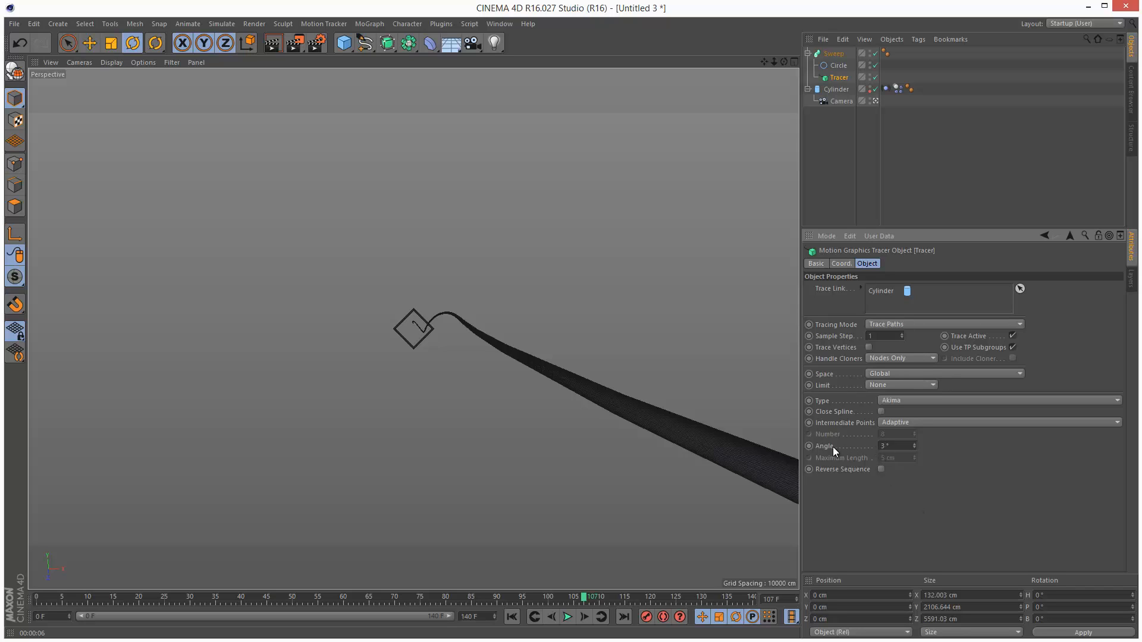
mouse_move(849, 456)
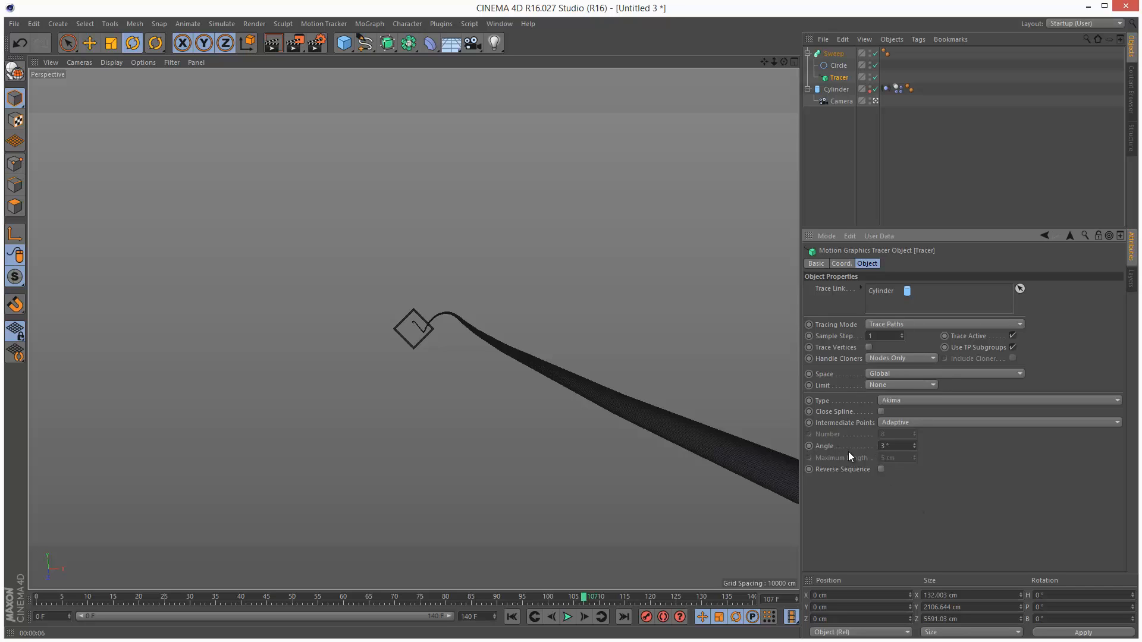
click(567, 617)
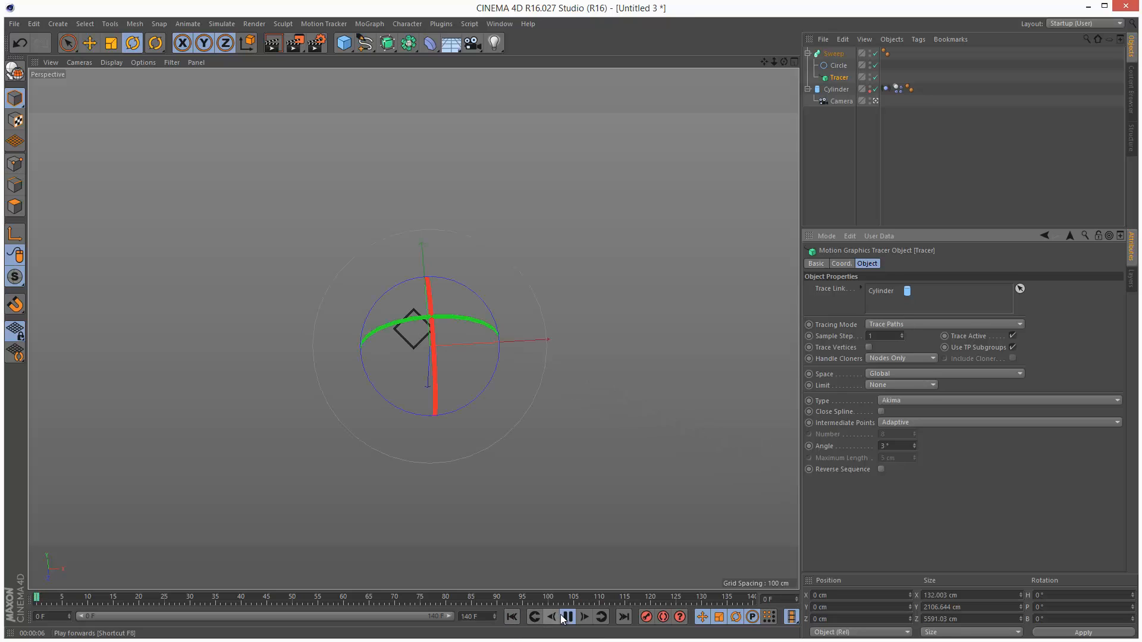
click(567, 617)
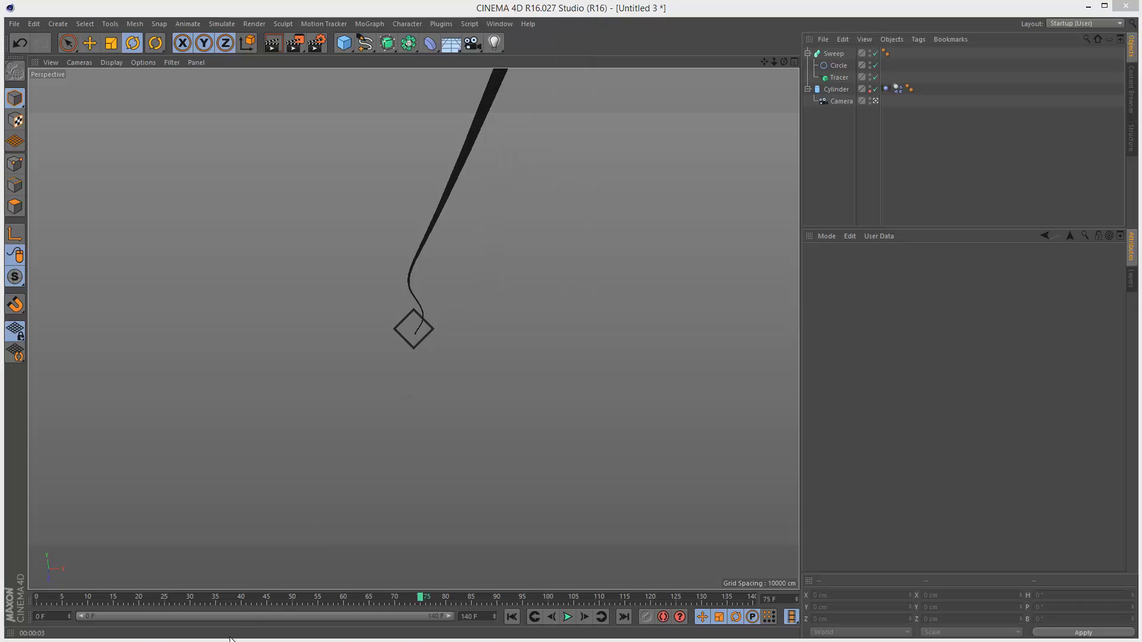
Create a new material for the Sweep ribbon
click(119, 283)
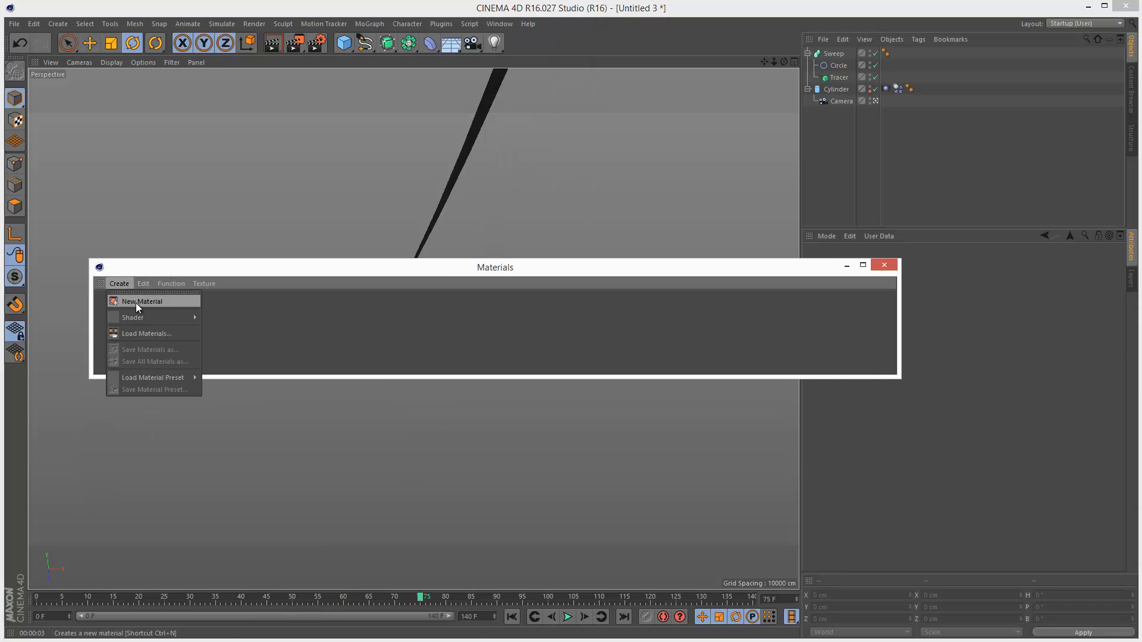
click(142, 302)
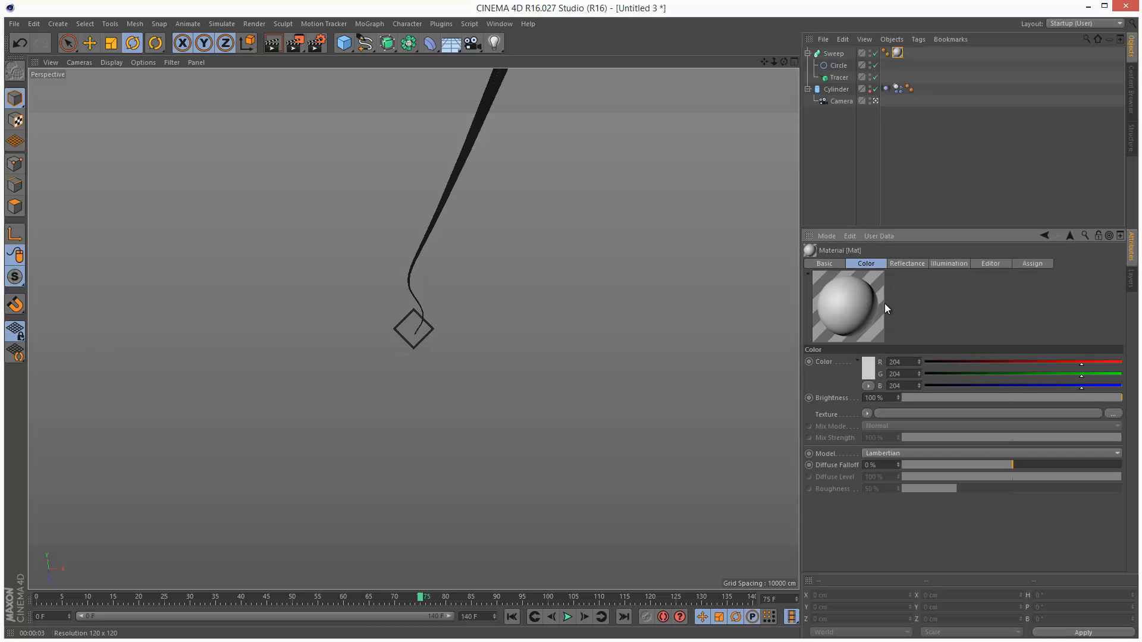
click(824, 263)
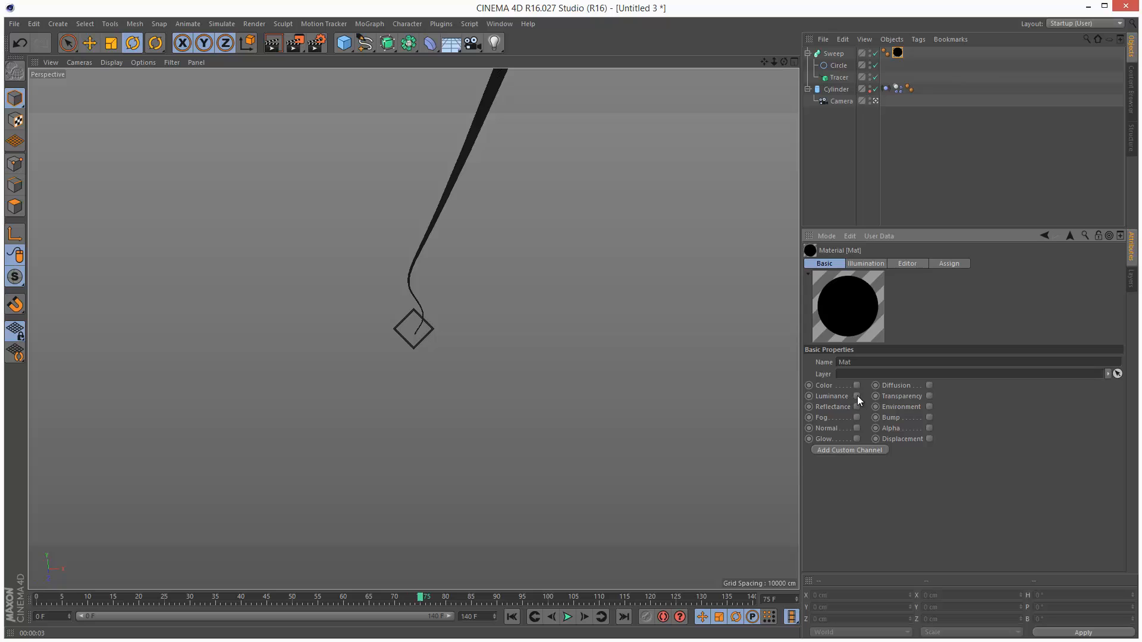
Enable Luminance with a Rainbow Gradient preset texture, then rewind the timeline
click(857, 395)
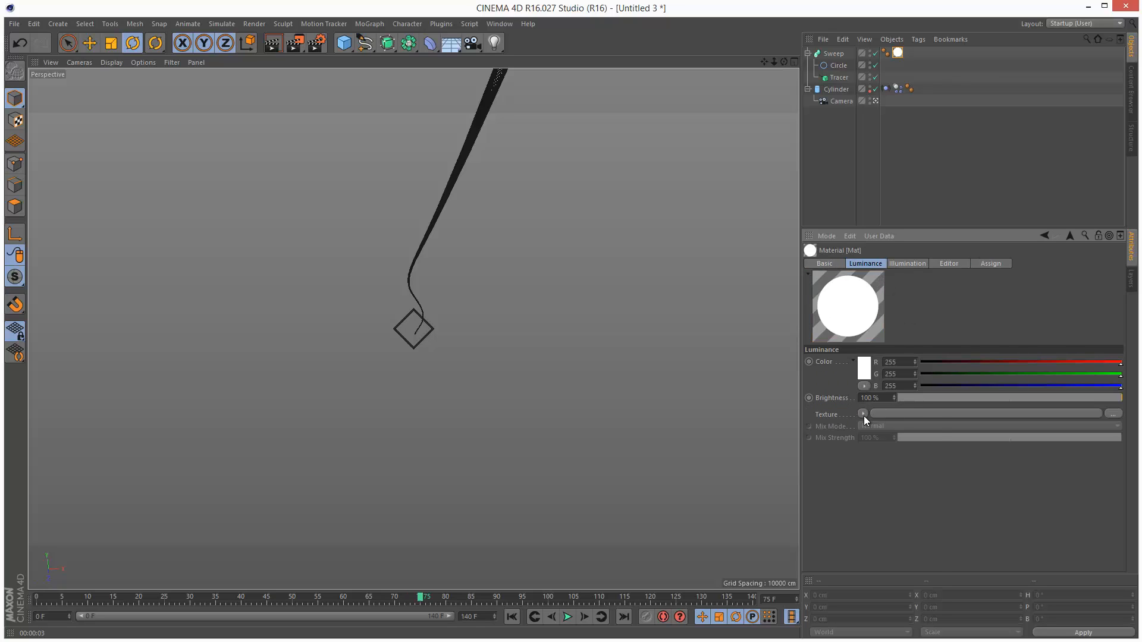
click(1113, 414)
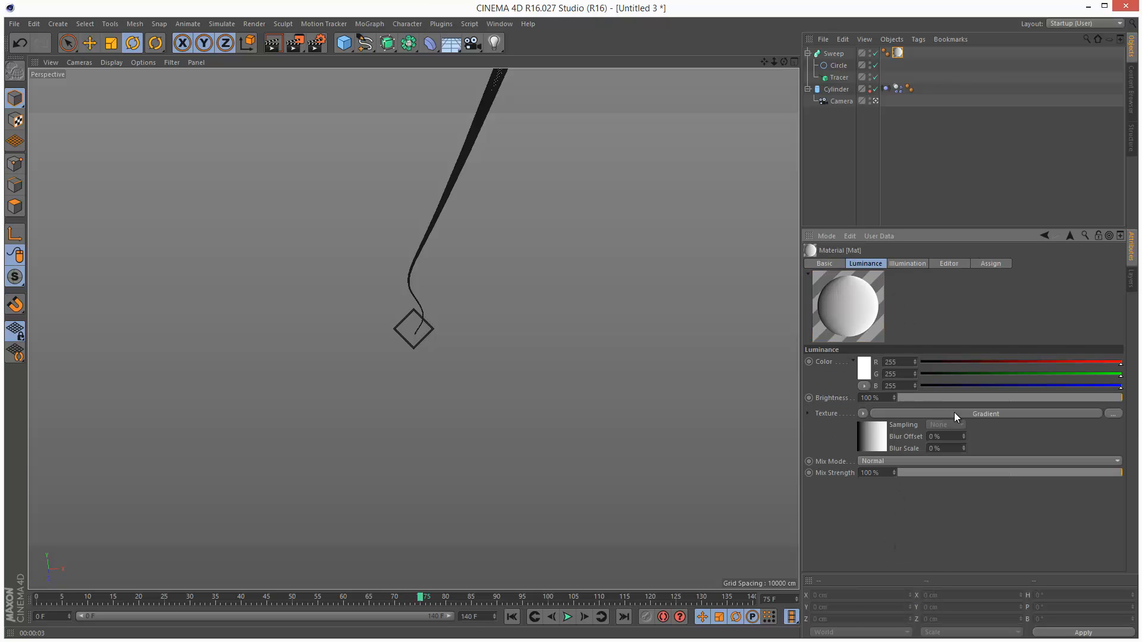
click(985, 414)
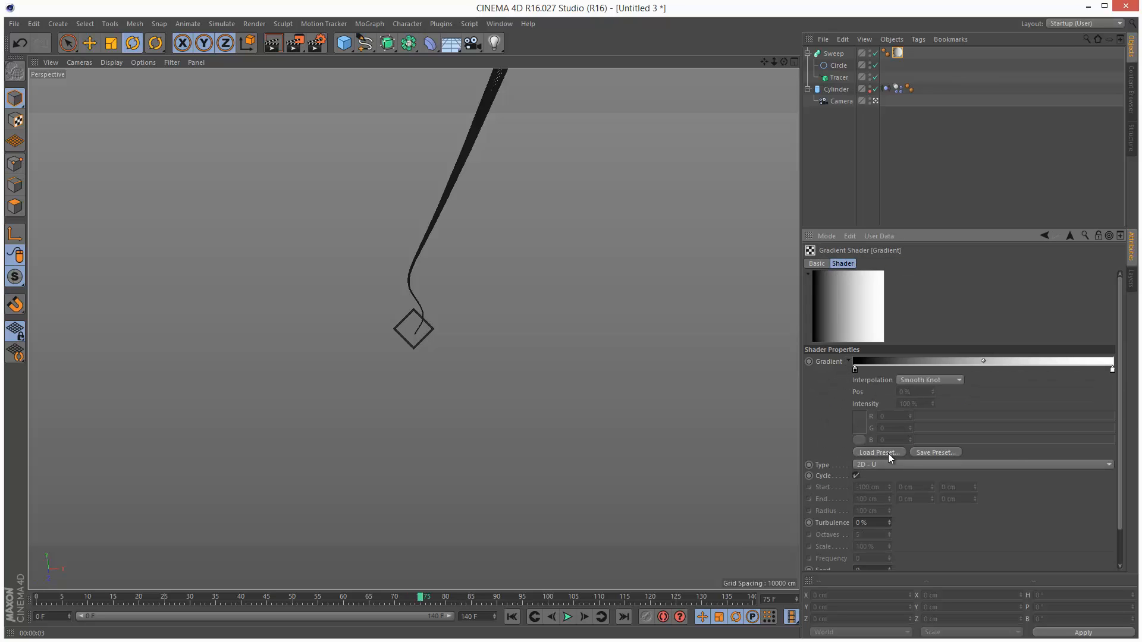
click(877, 452)
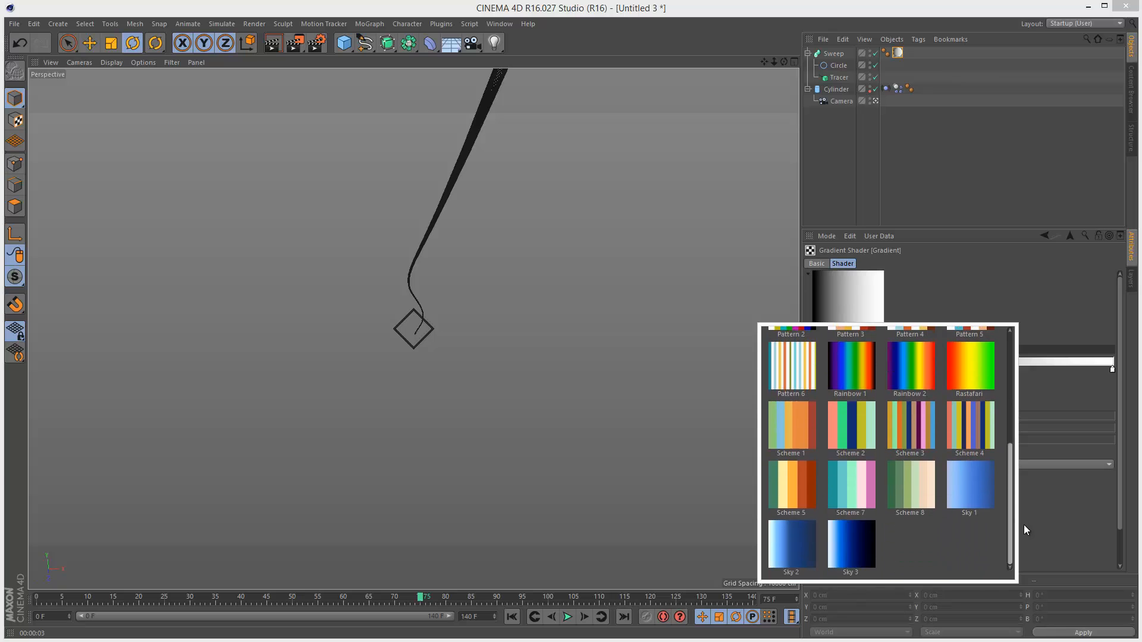
click(850, 366)
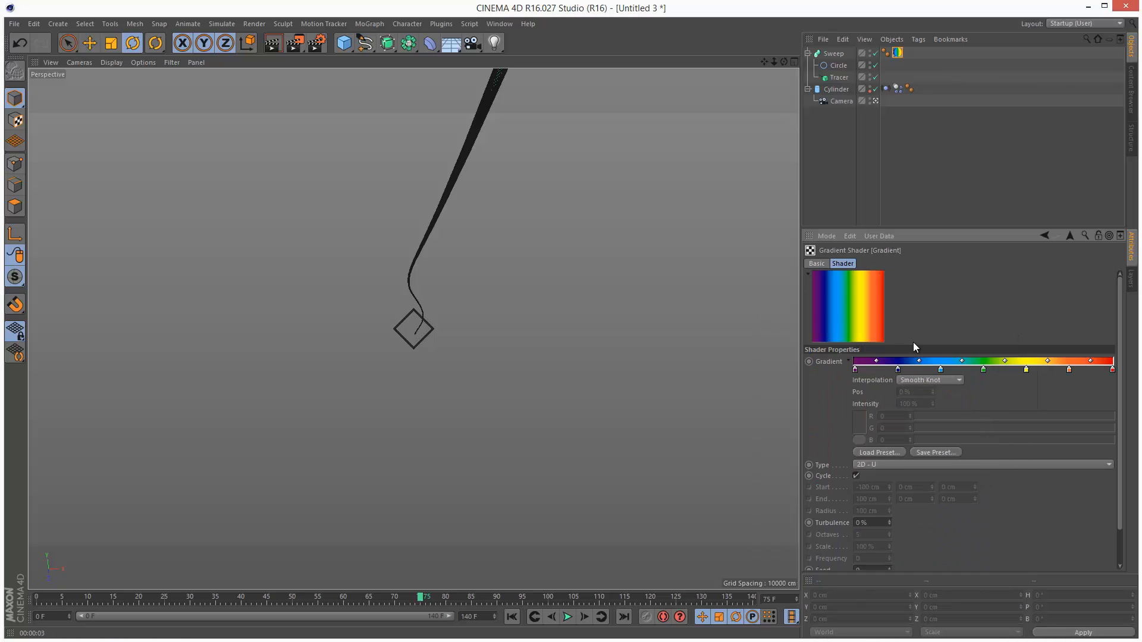
click(512, 617)
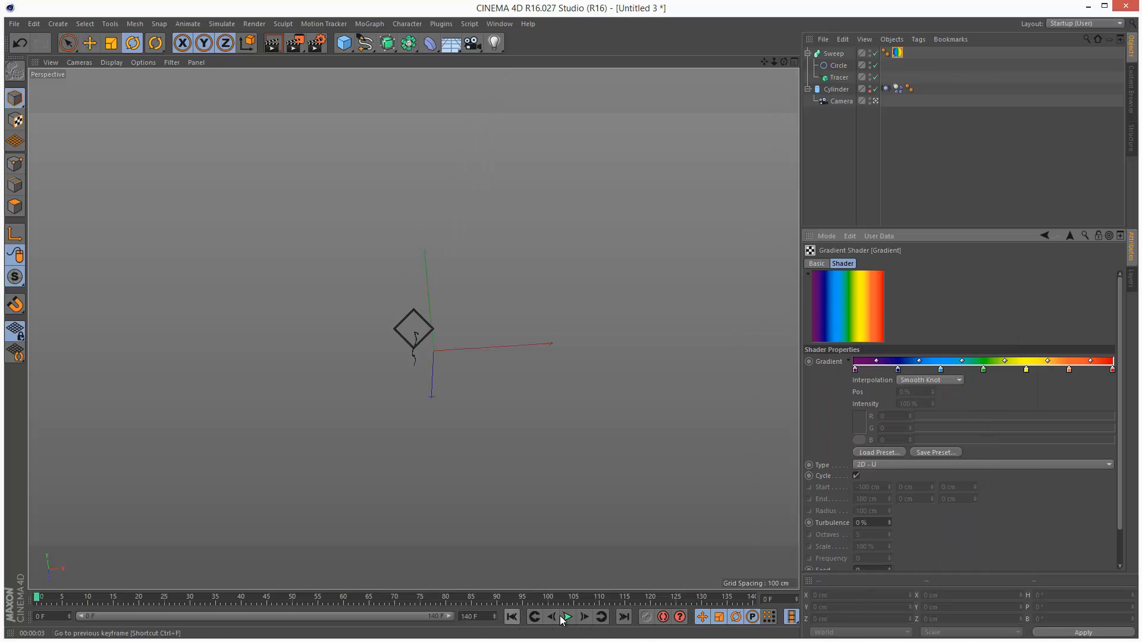
Set the Gradient shader Type to 2D - V, render the viewport, and replay the animation
click(566, 616)
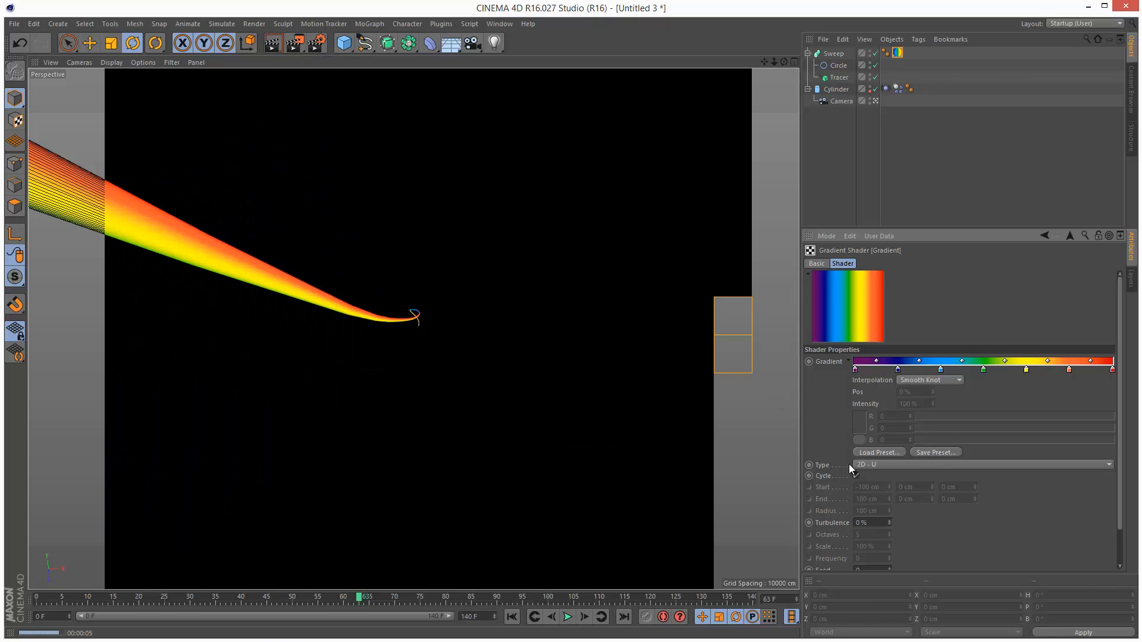
click(983, 464)
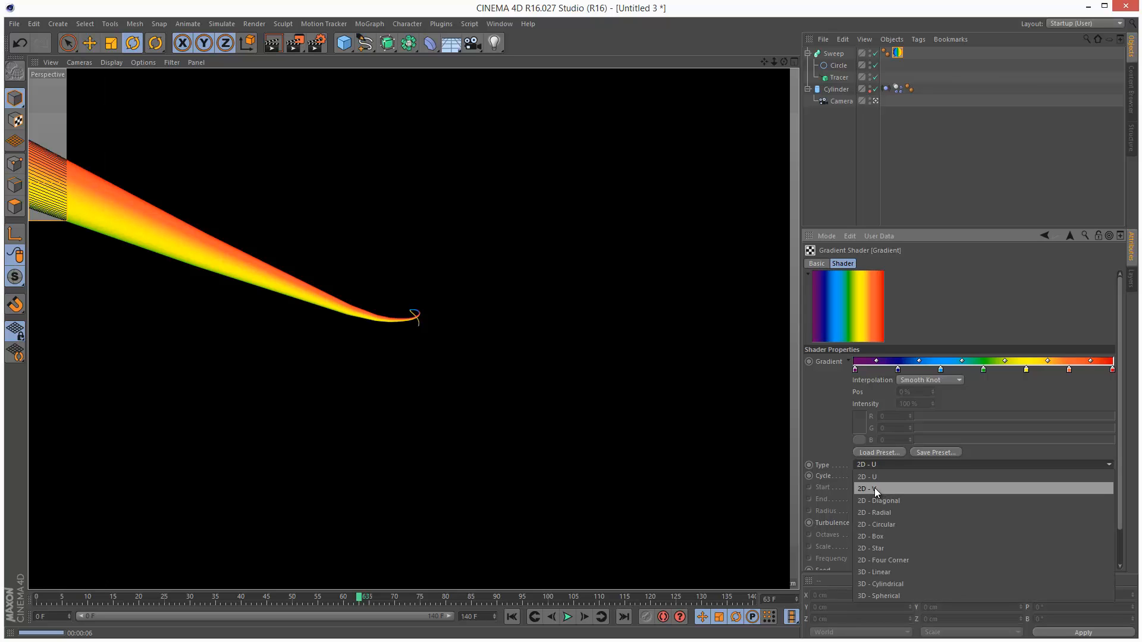
click(870, 488)
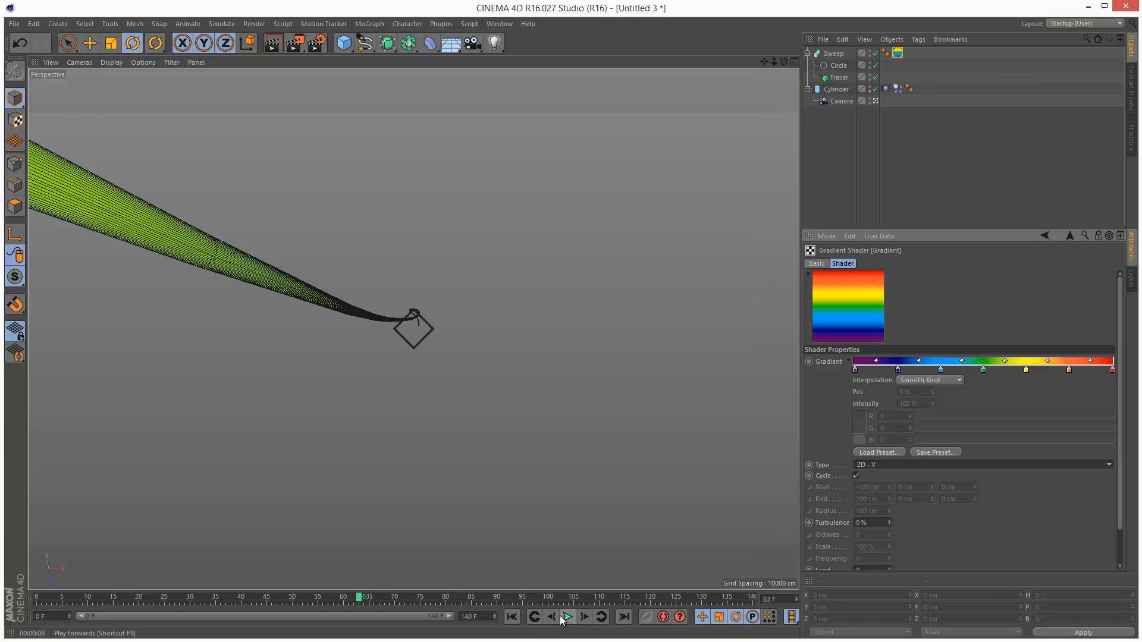
click(272, 43)
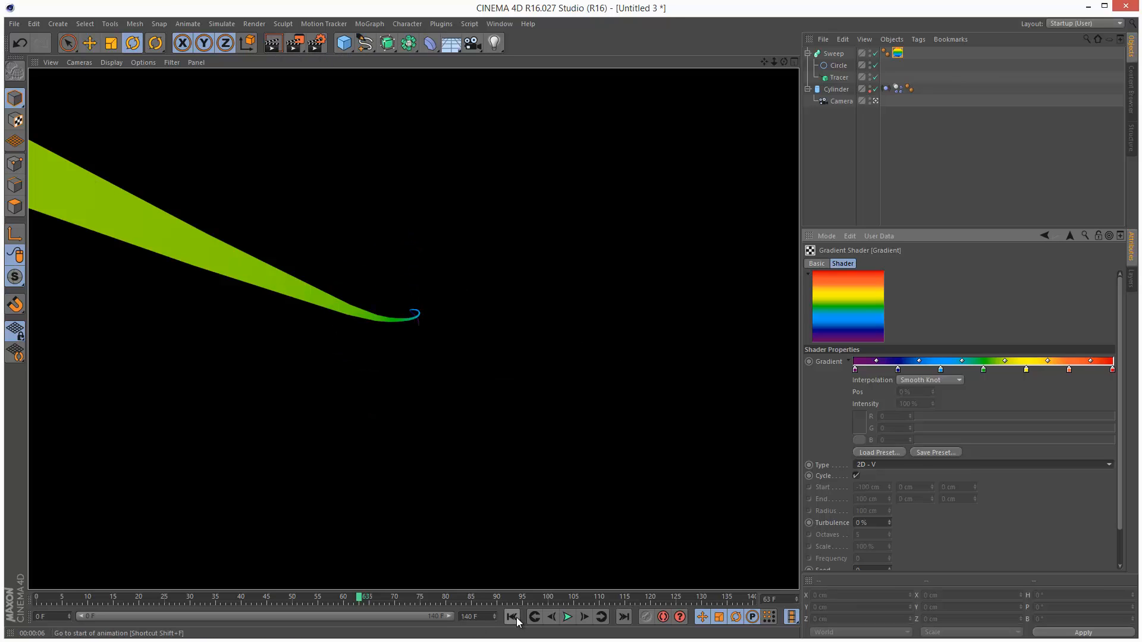
click(567, 617)
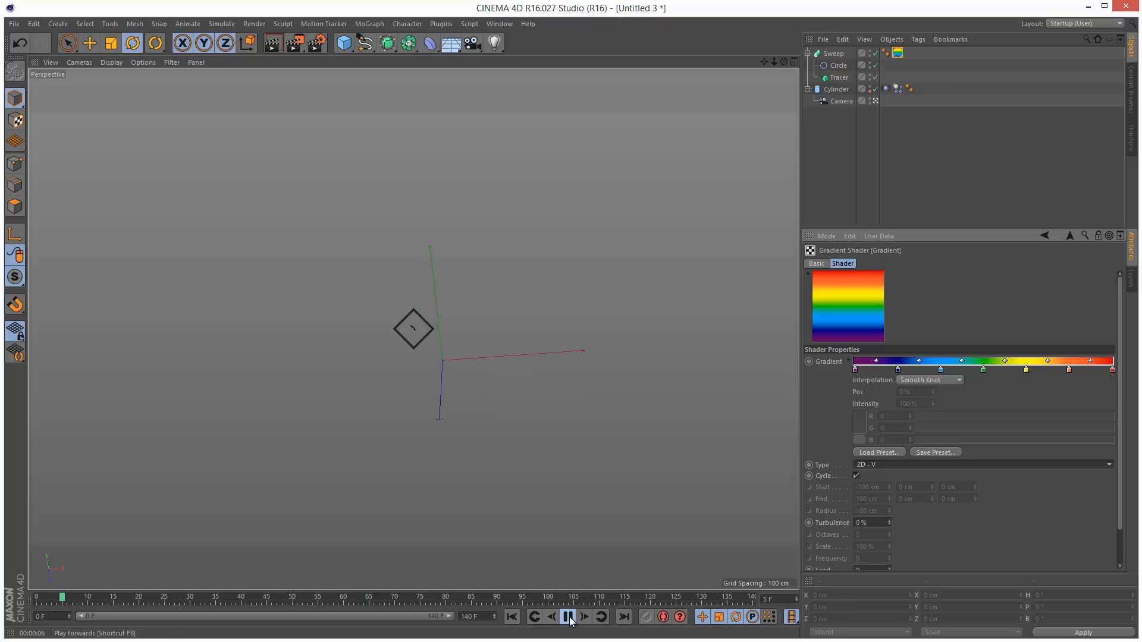
click(584, 617)
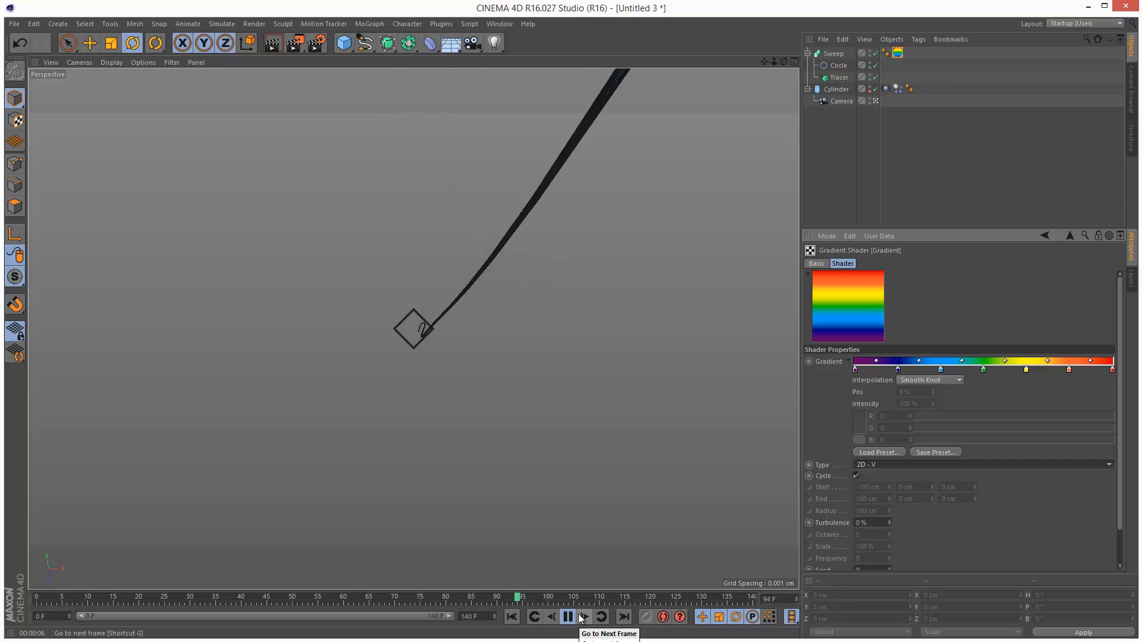
Set the timeline's maximum frame to 500 F and play past frame 400
click(567, 616)
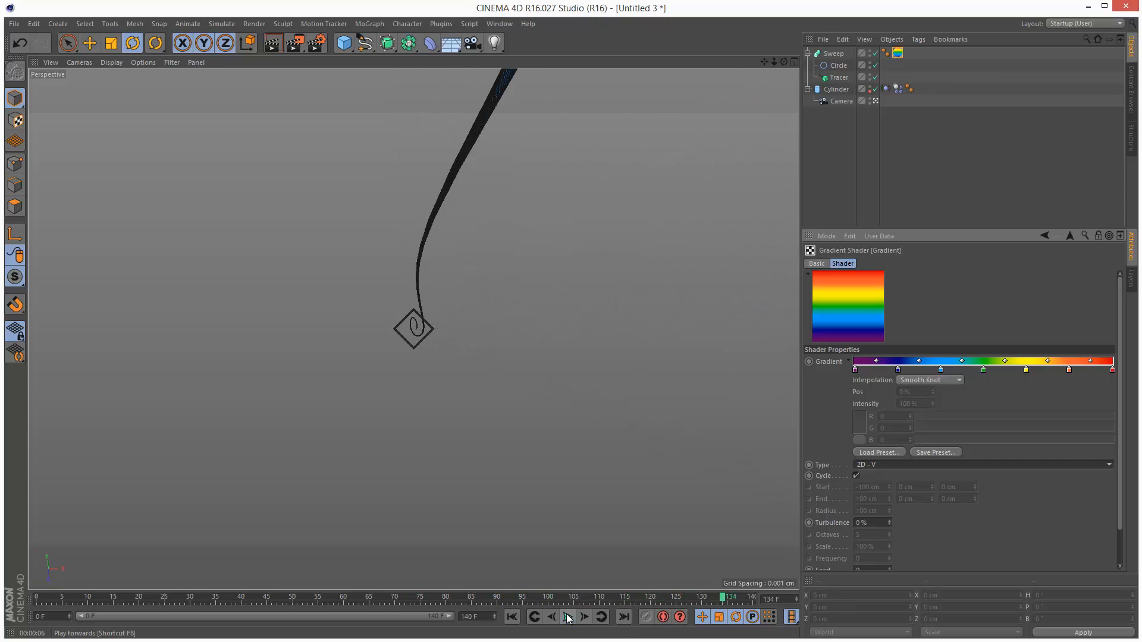
click(567, 616)
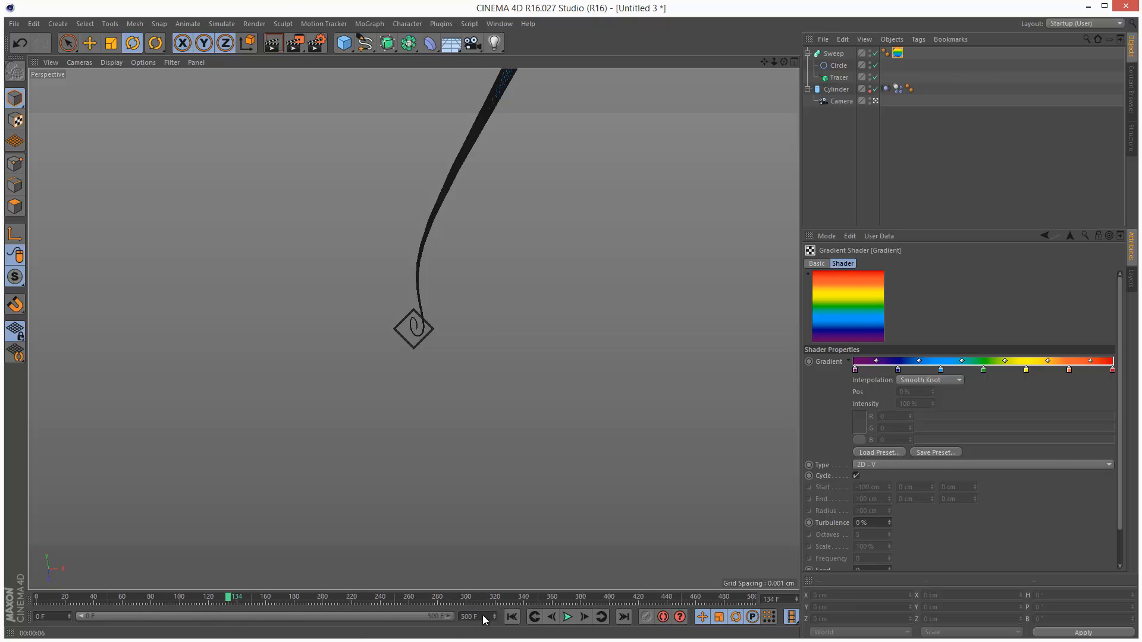
click(567, 617)
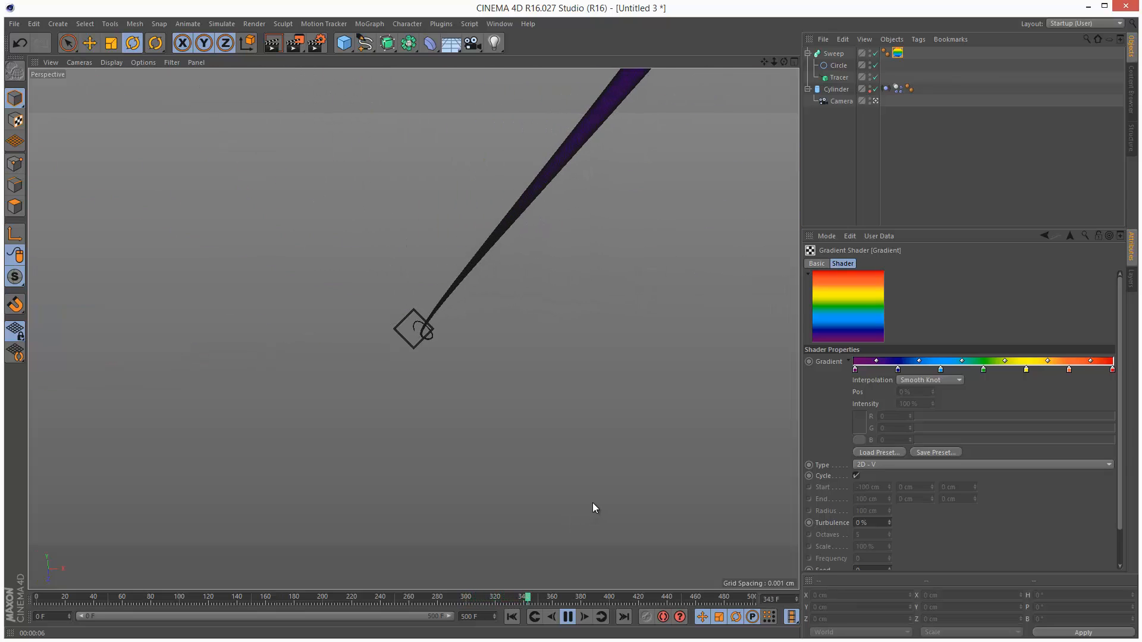
click(567, 617)
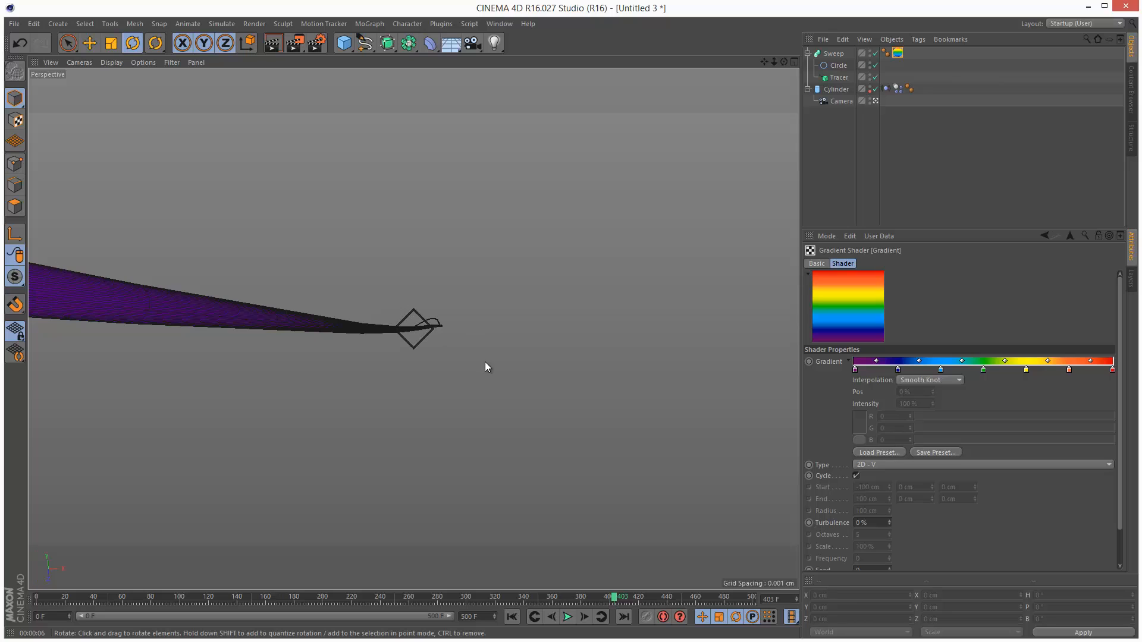
Enable Trace Vertices on the Tracer and play to see several purple ribbons
click(835, 88)
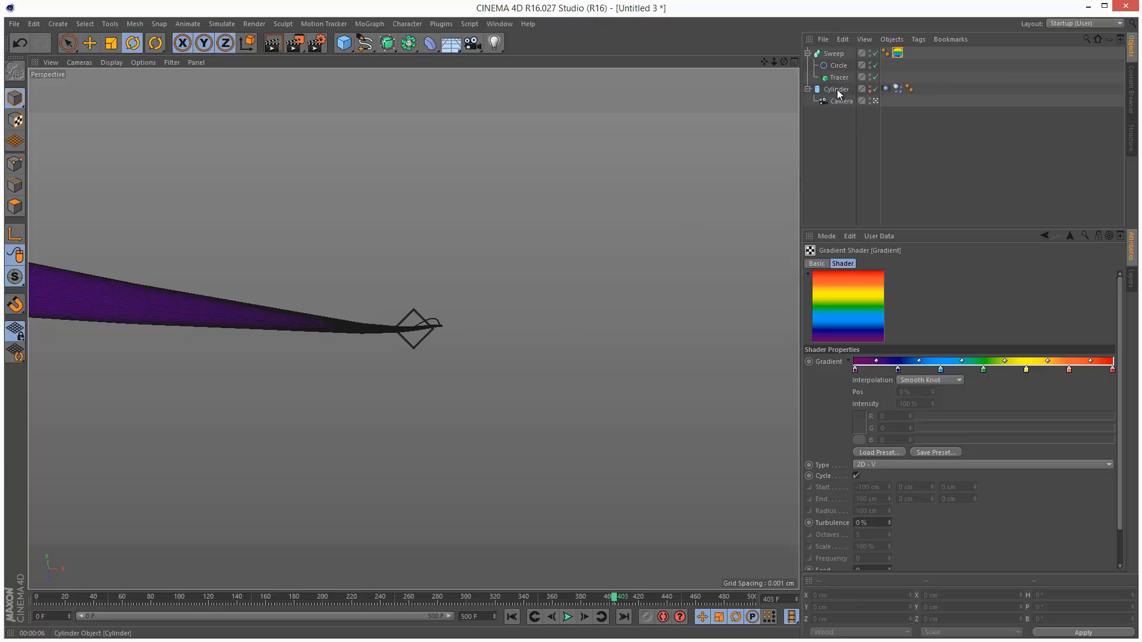
click(836, 89)
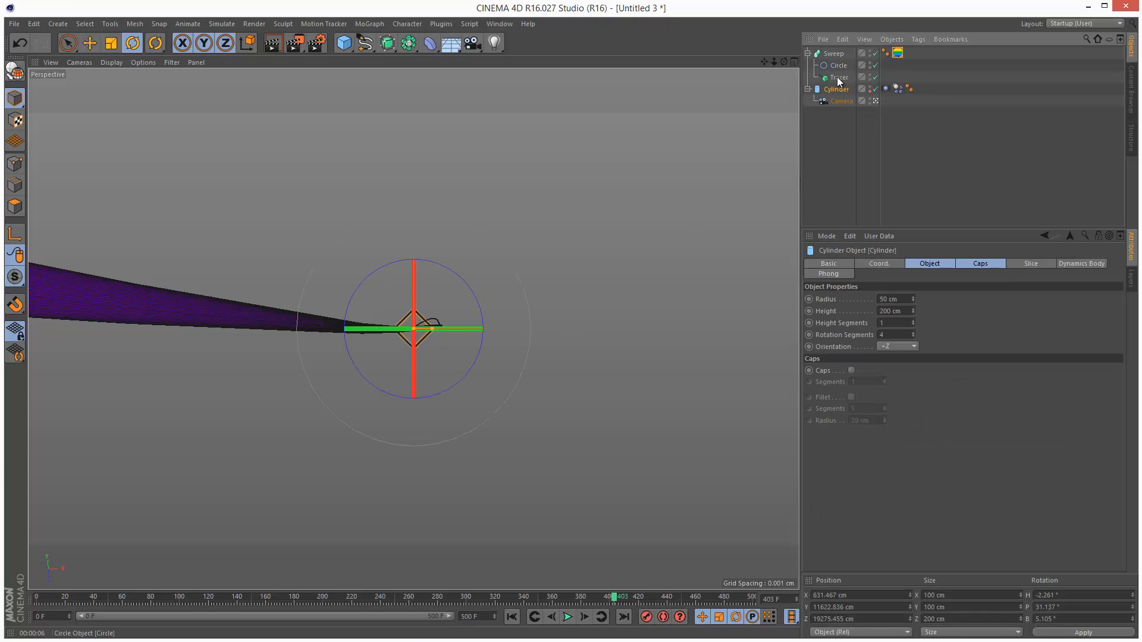
click(838, 78)
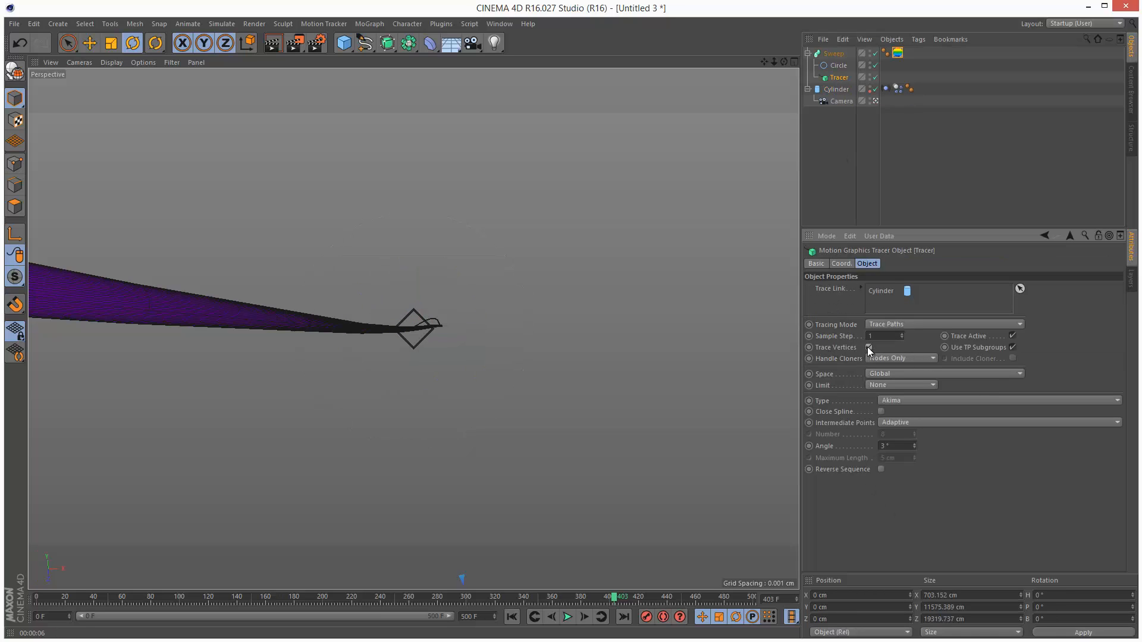
click(567, 617)
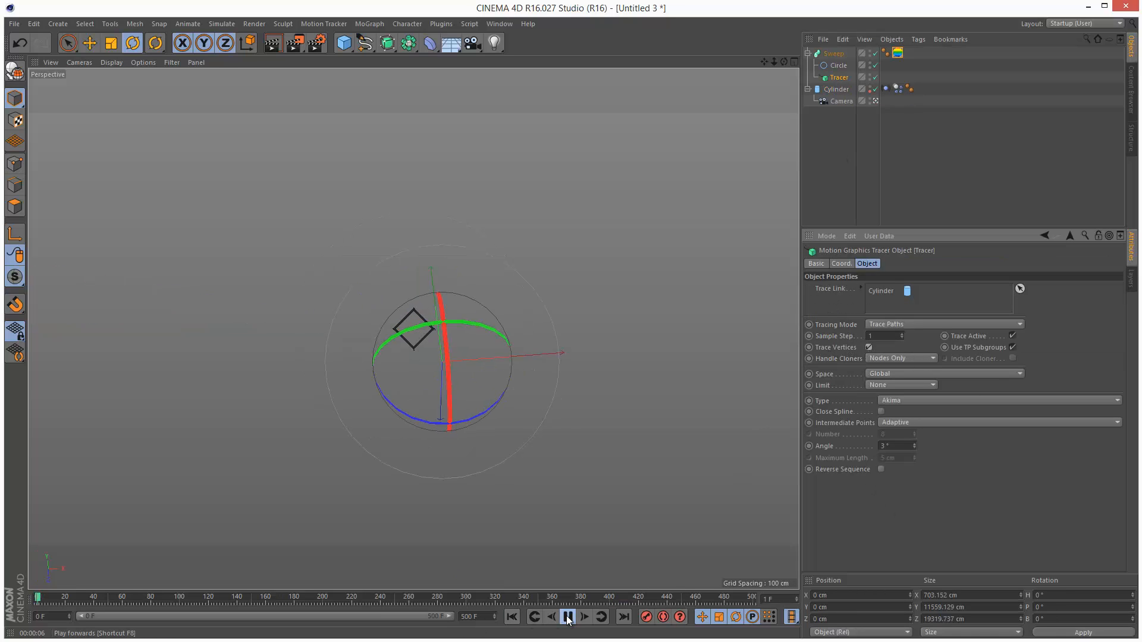
click(568, 617)
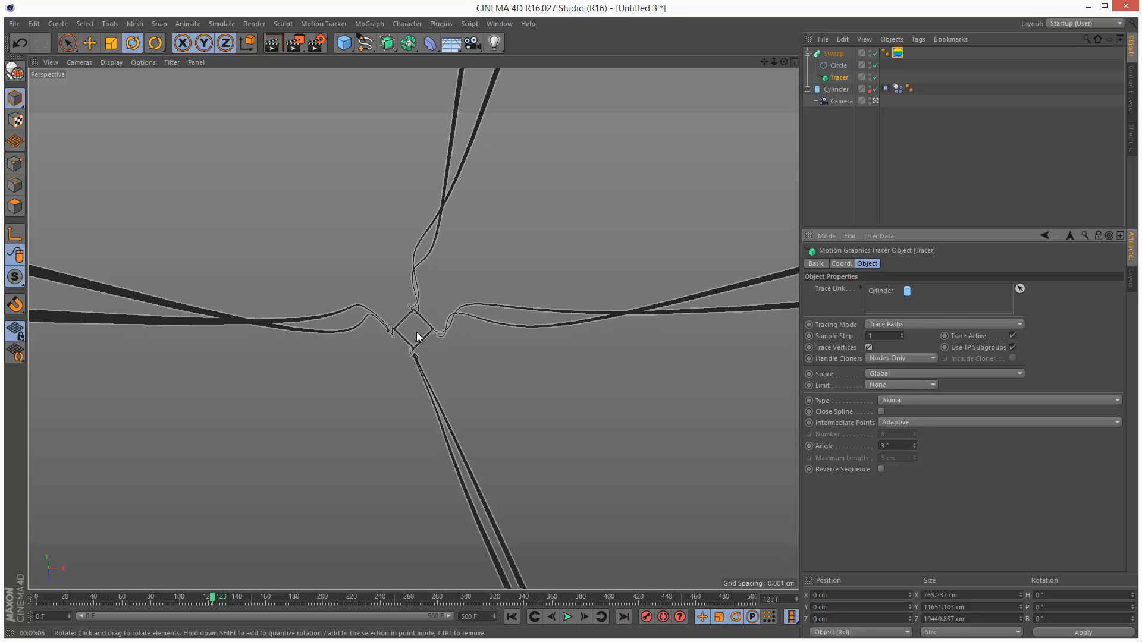
click(836, 88)
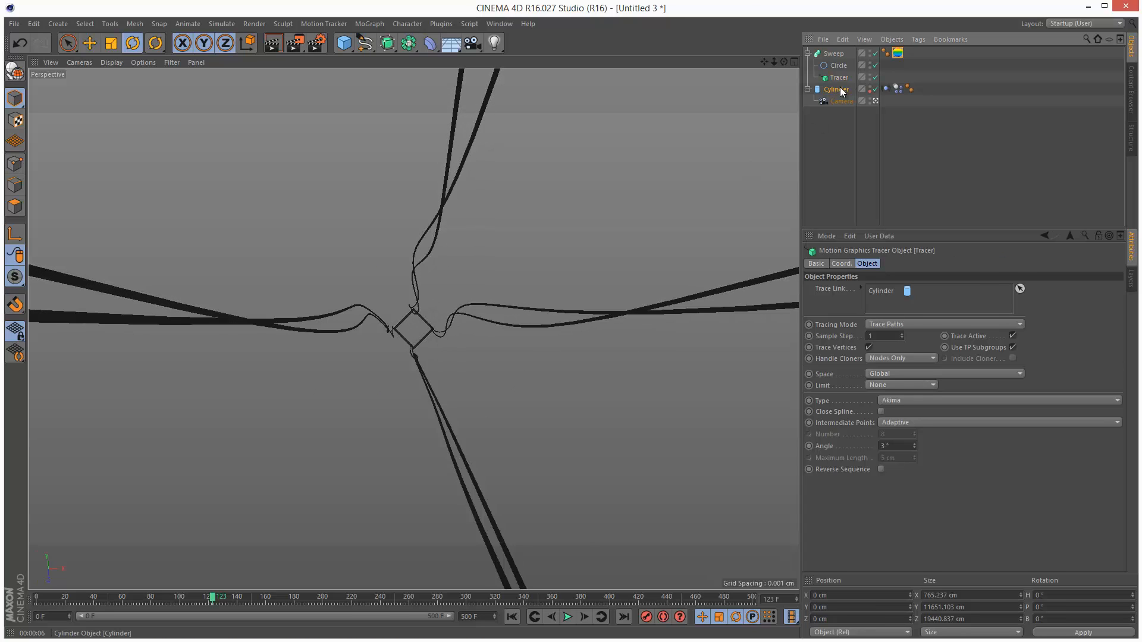
click(836, 89)
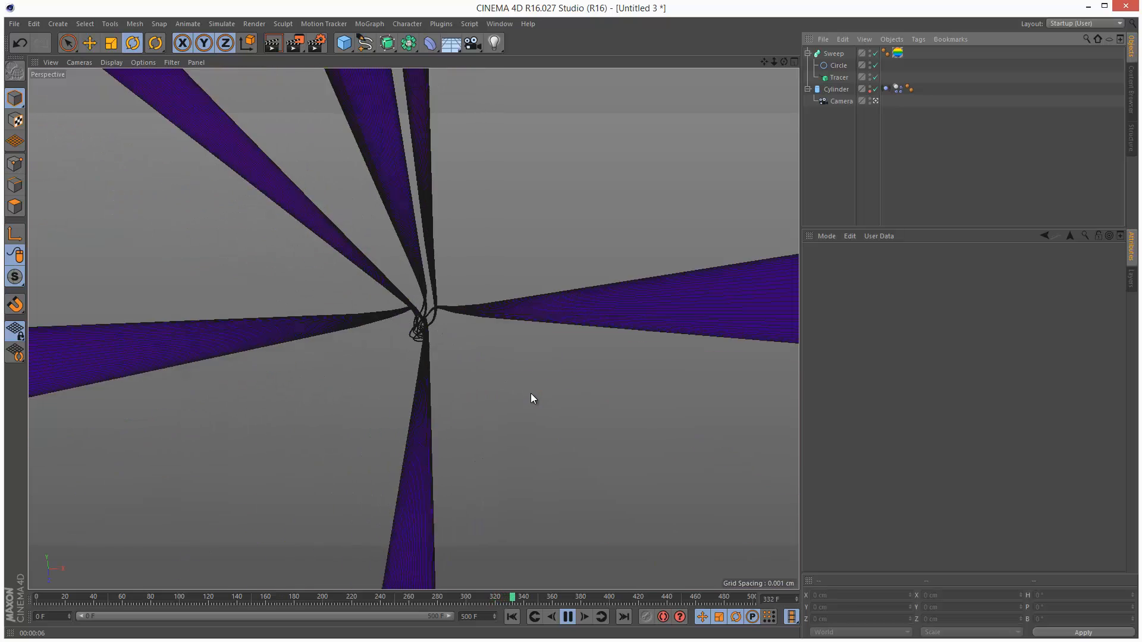
click(567, 616)
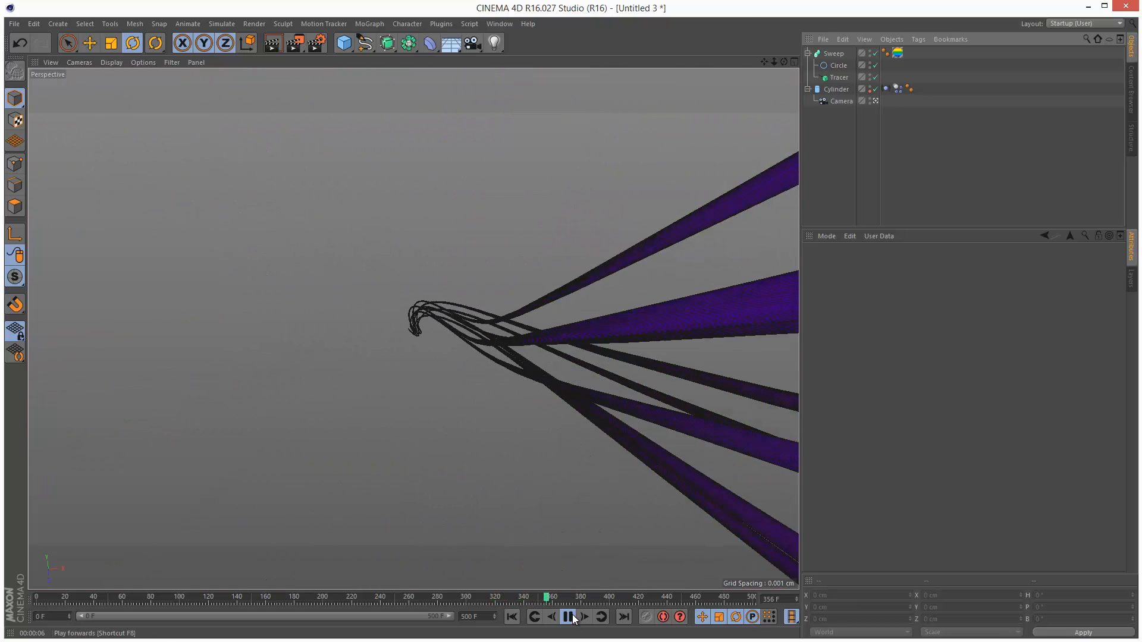
click(566, 616)
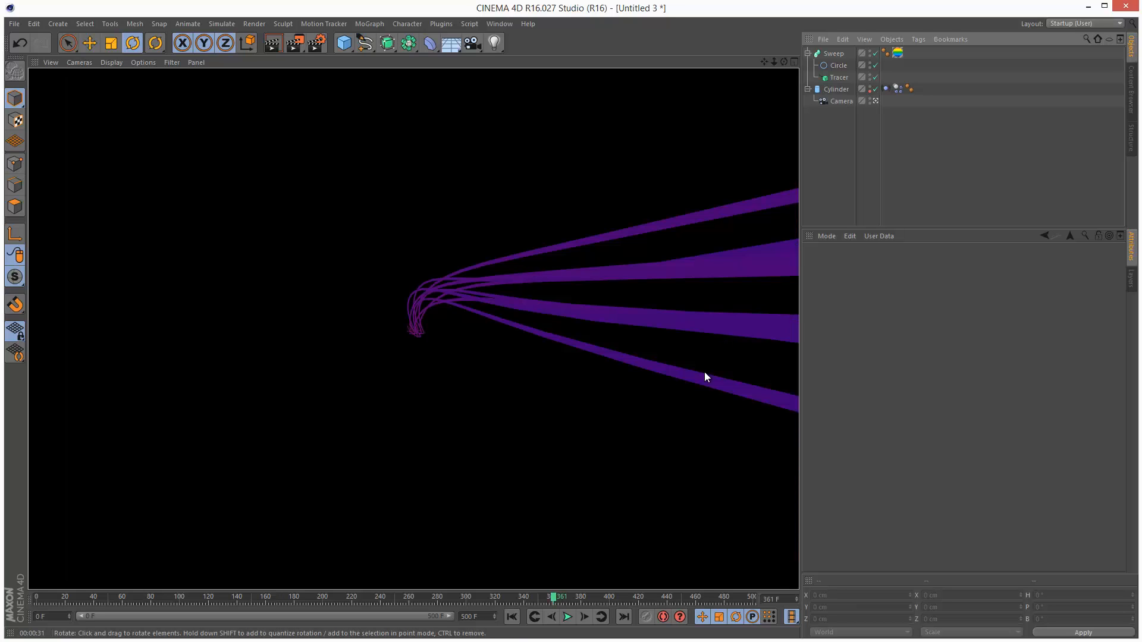
click(567, 617)
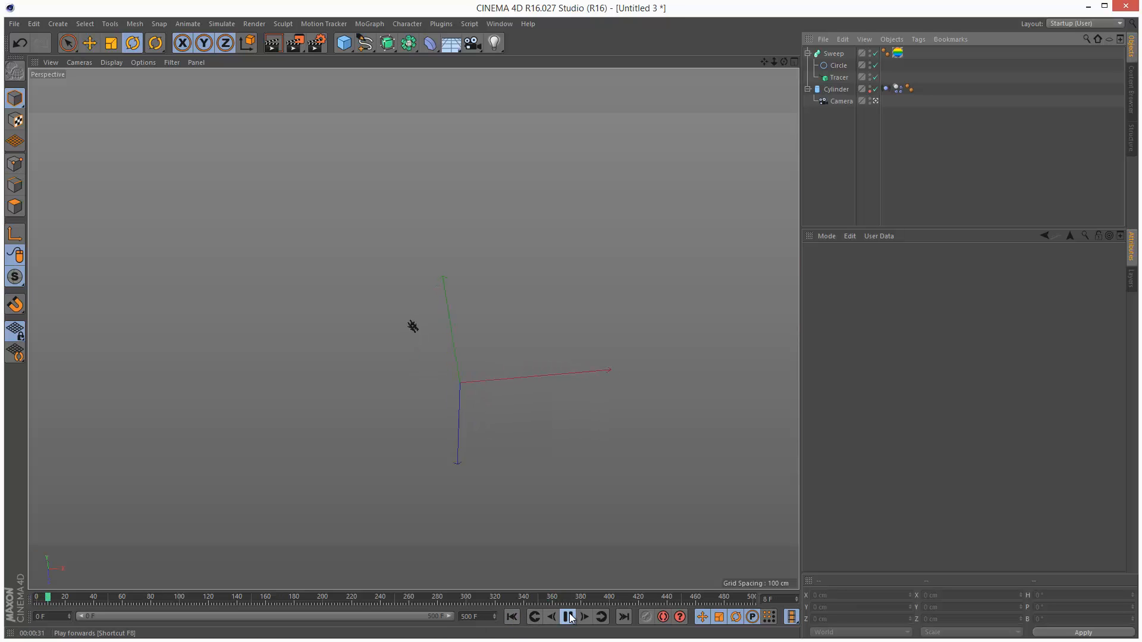
click(568, 616)
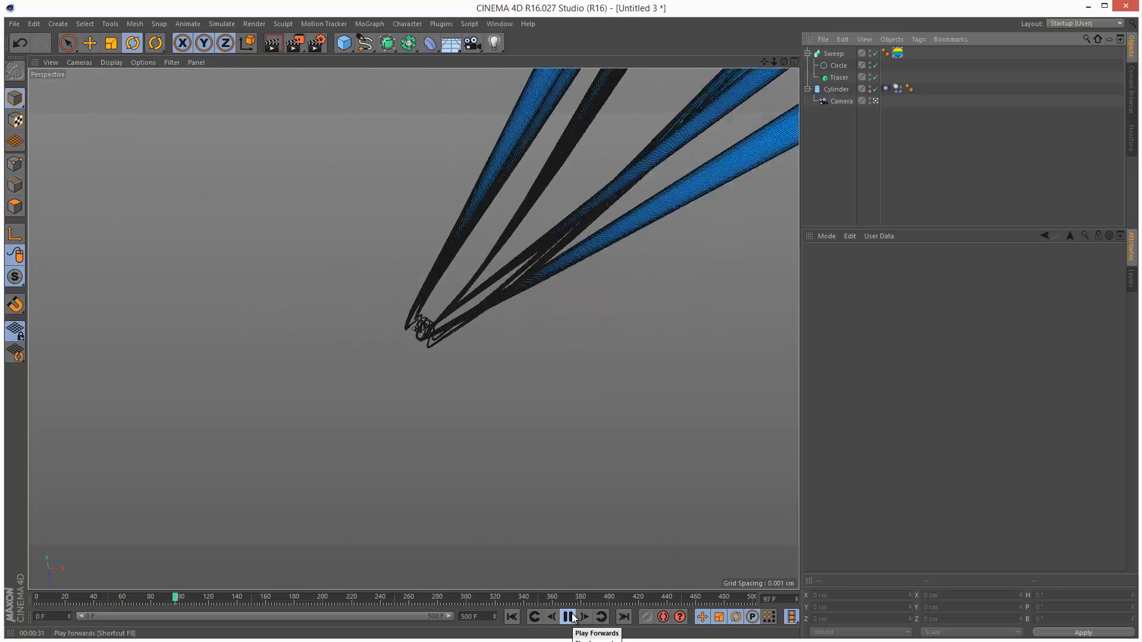
click(567, 616)
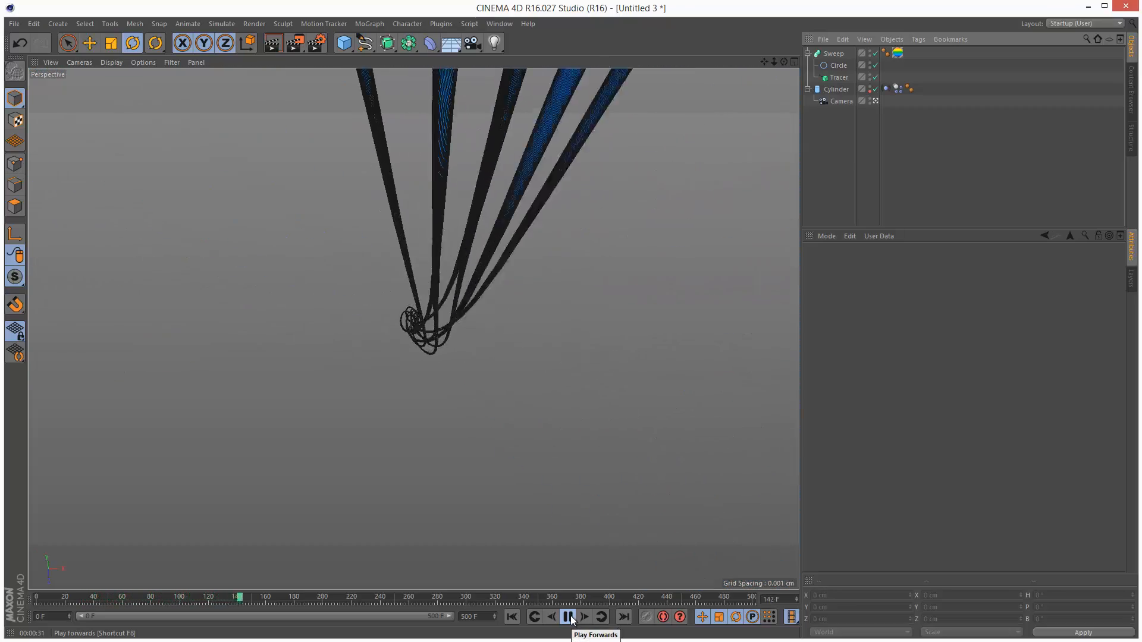